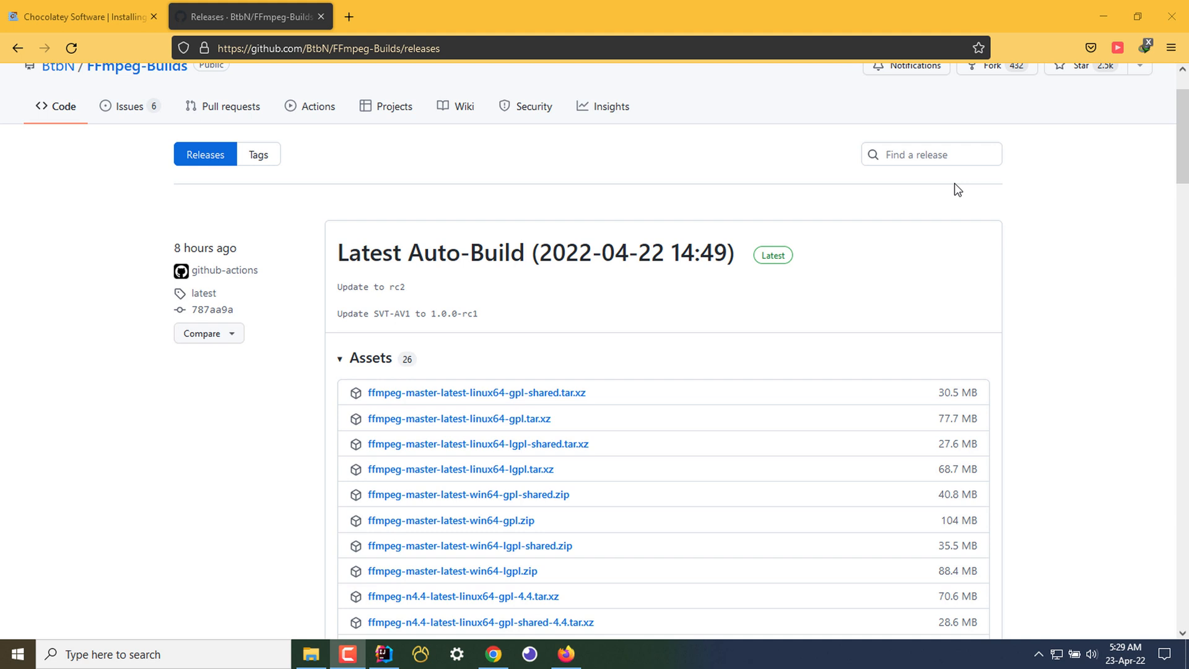
pyautogui.moveTo(215, 664)
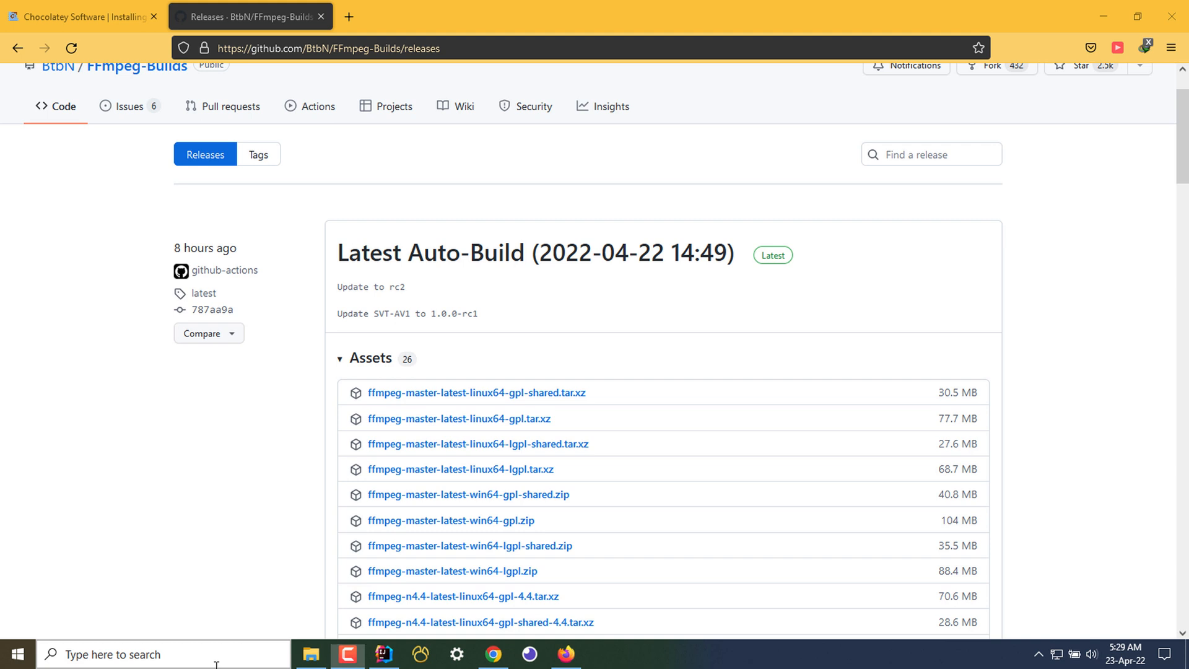
# Run ffmpeg in Command Prompt to confirm it is not yet recognized, then close the window
pyautogui.click(602, 653)
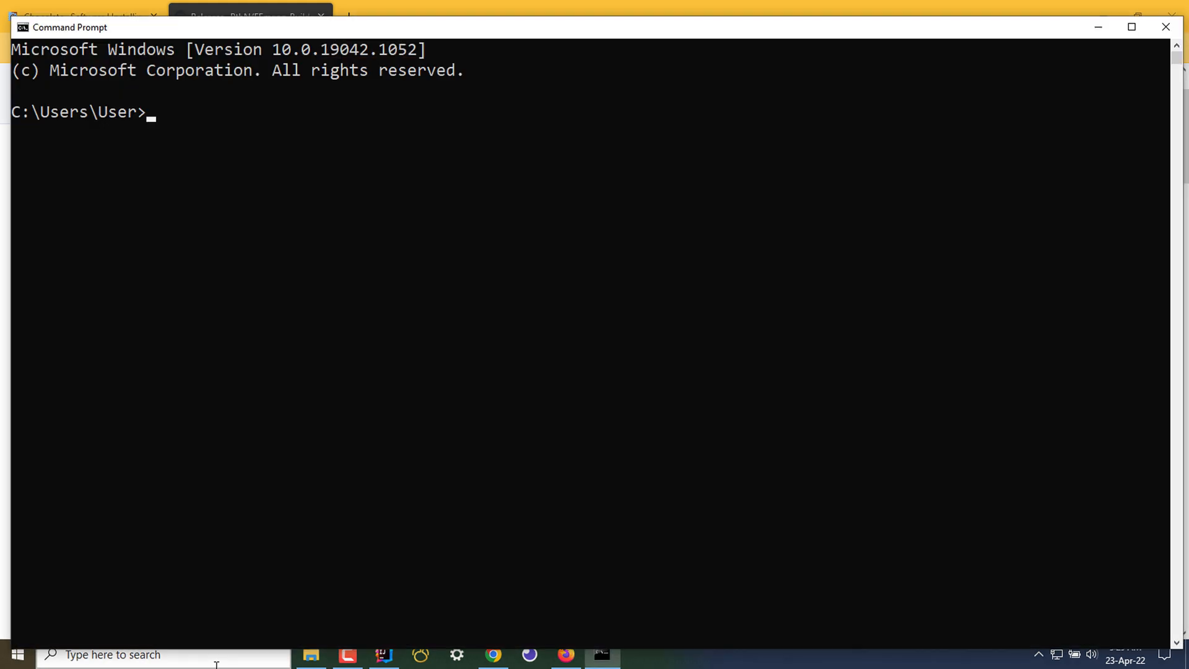
pyautogui.write('ffmpeg')
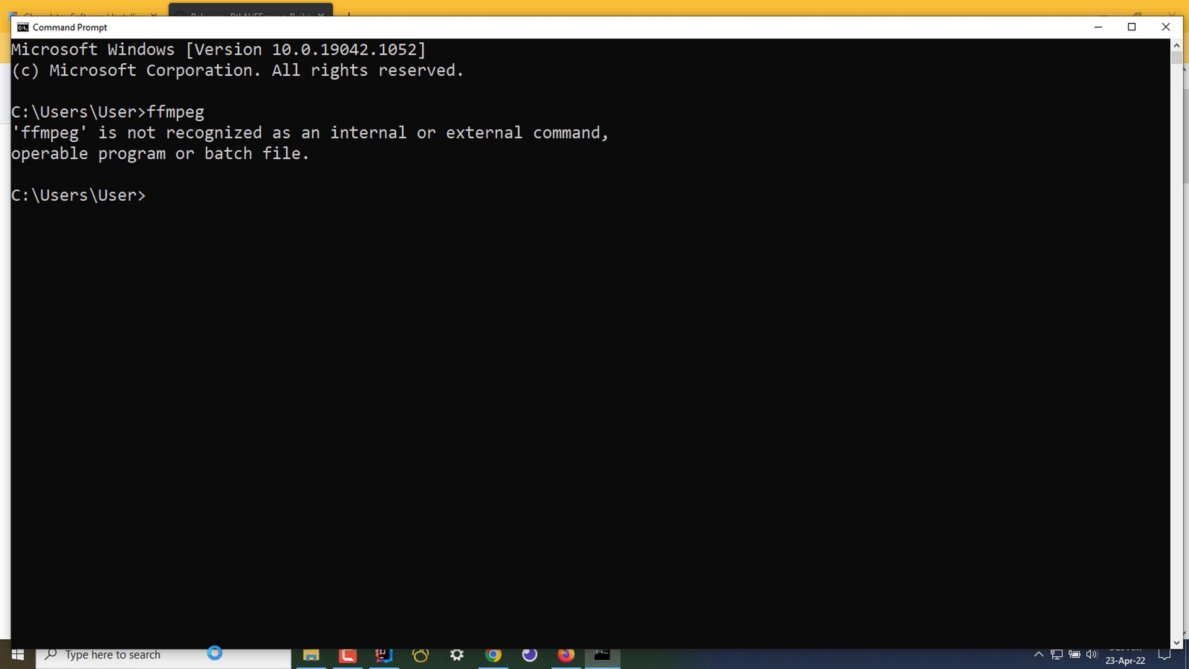
pyautogui.moveTo(1165, 26)
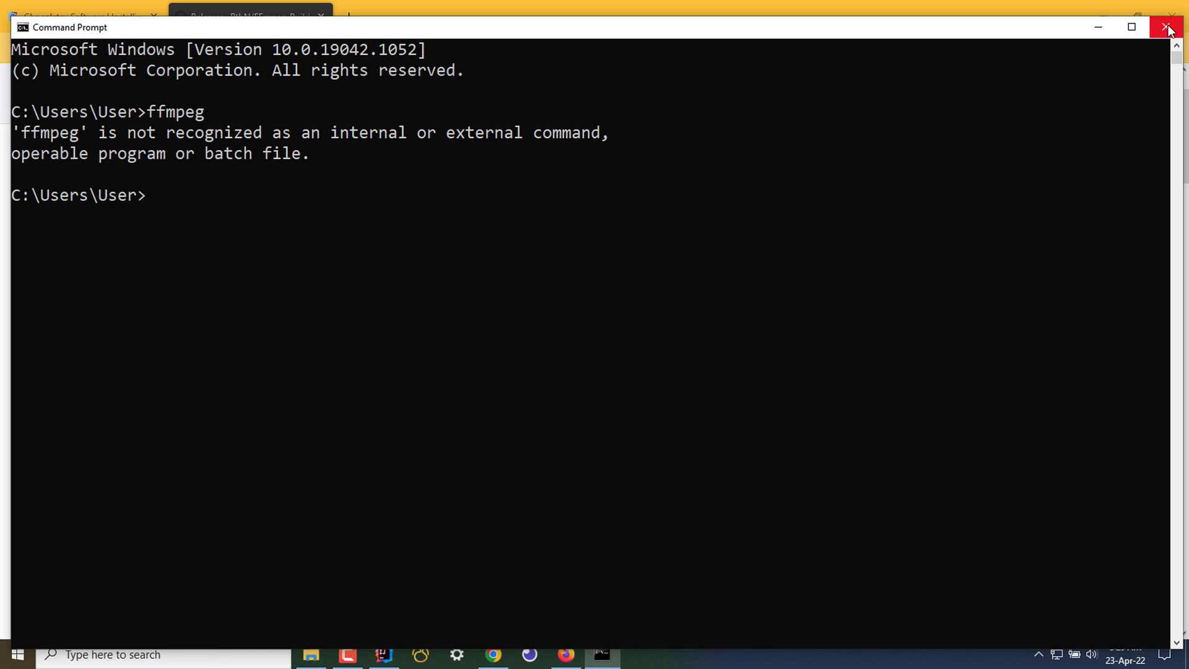
pyautogui.click(1167, 27)
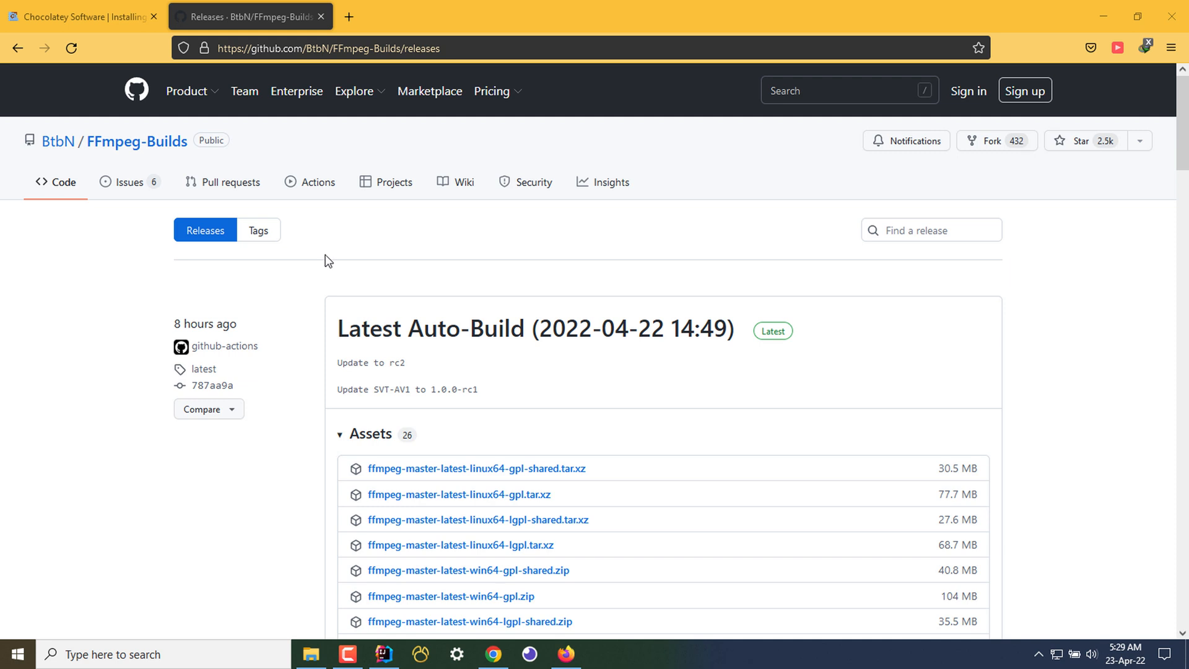
# Save ffmpeg-master-latest-win64-gpl.zip from the release's Assets list into the downloads folder
pyautogui.click(328, 48)
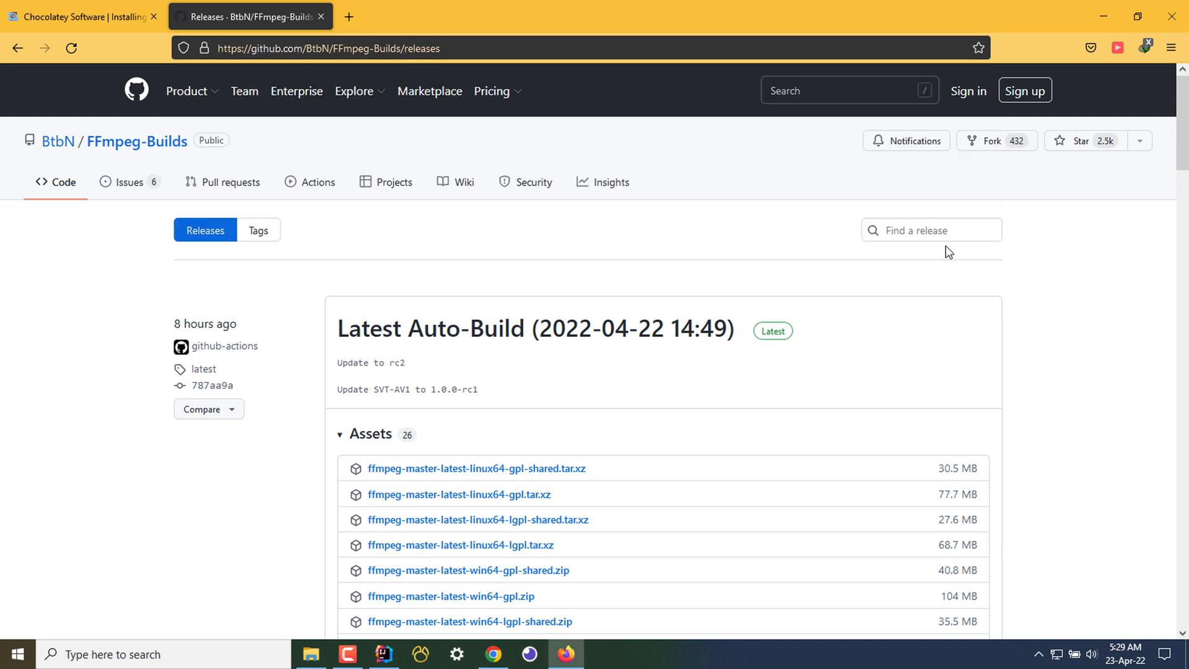
pyautogui.scroll(-3)
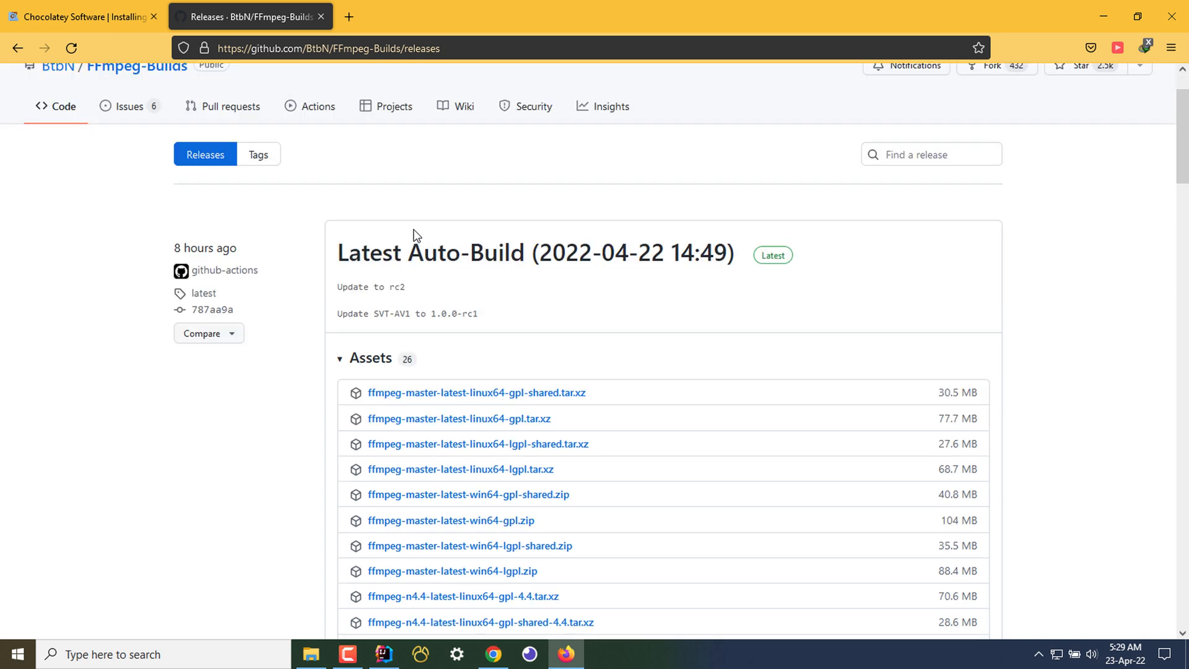
pyautogui.scroll(-3)
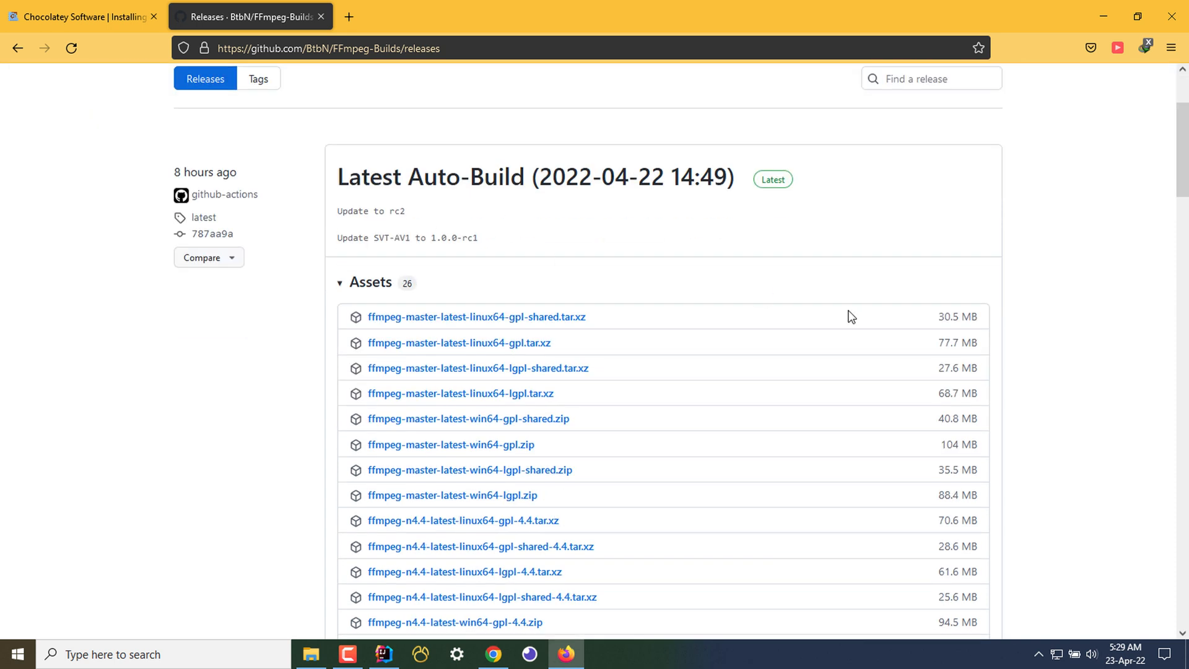
pyautogui.moveTo(451, 444)
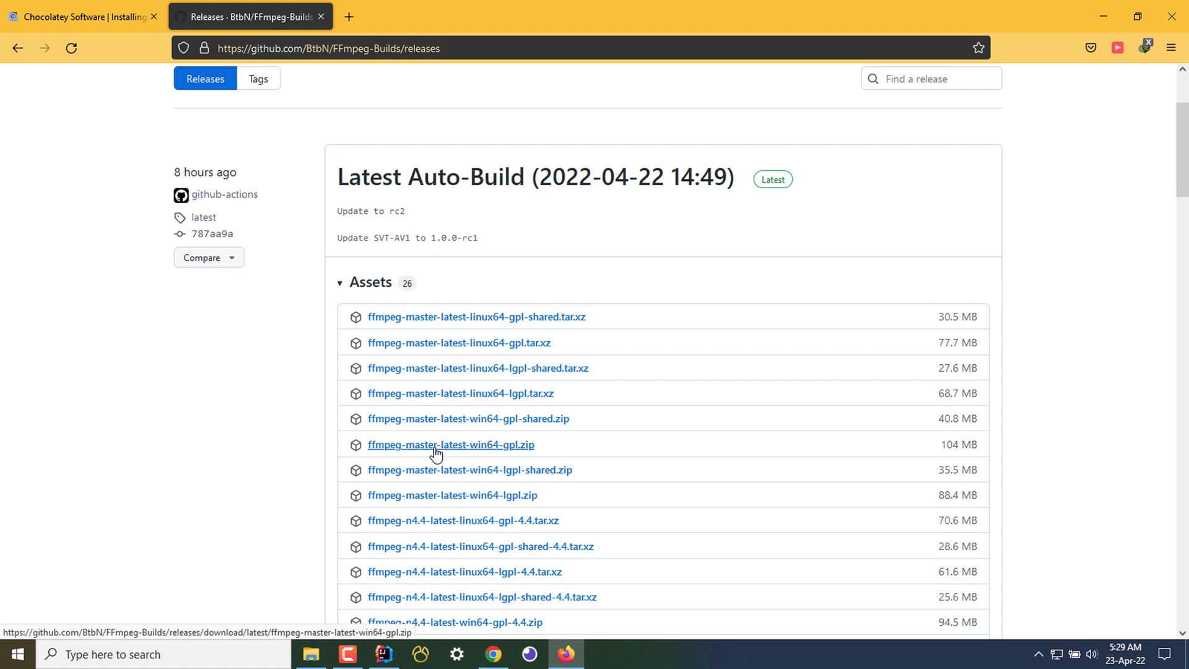
pyautogui.moveTo(510, 457)
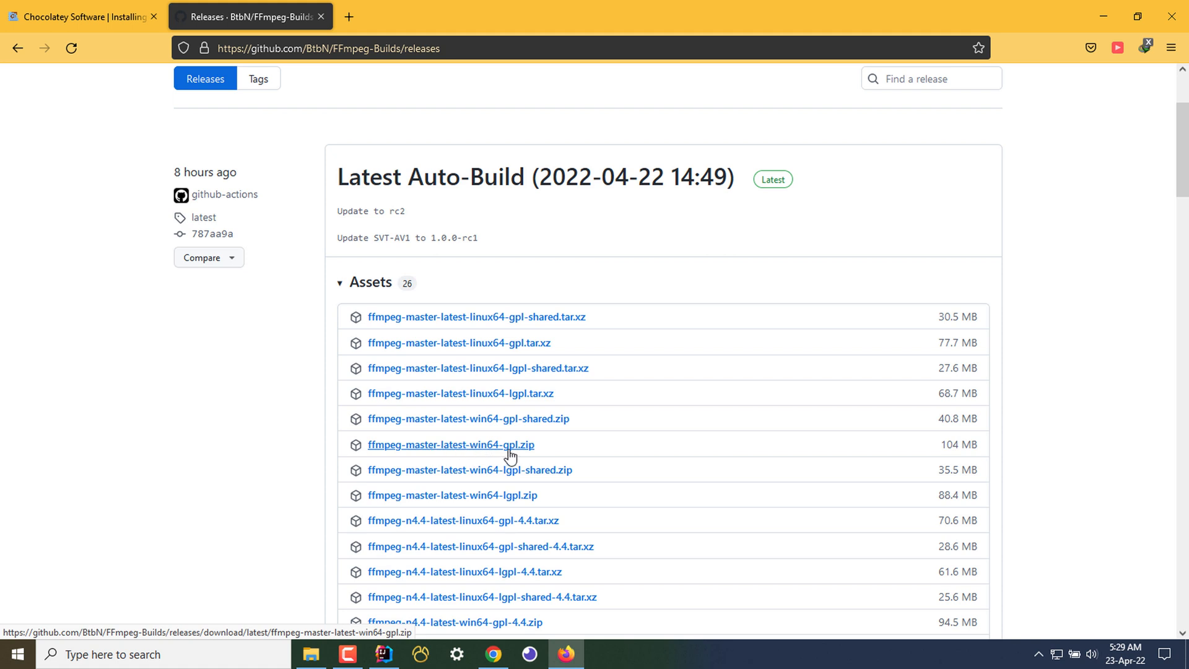
pyautogui.moveTo(461, 447)
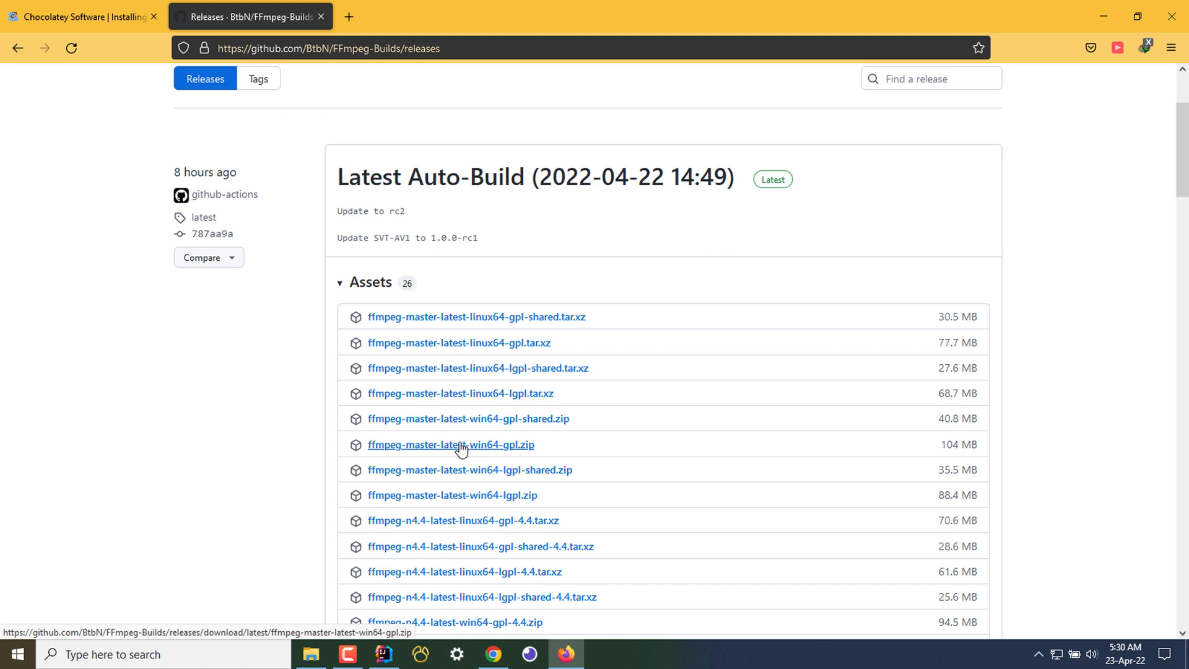
pyautogui.click(451, 444)
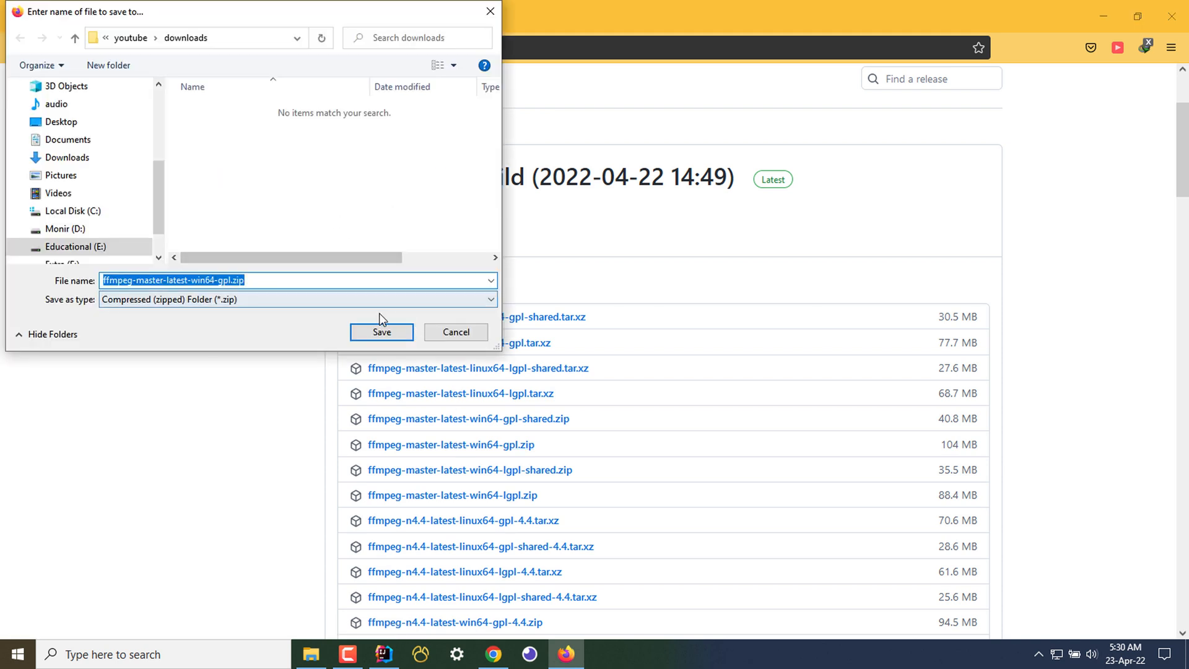
pyautogui.click(381, 332)
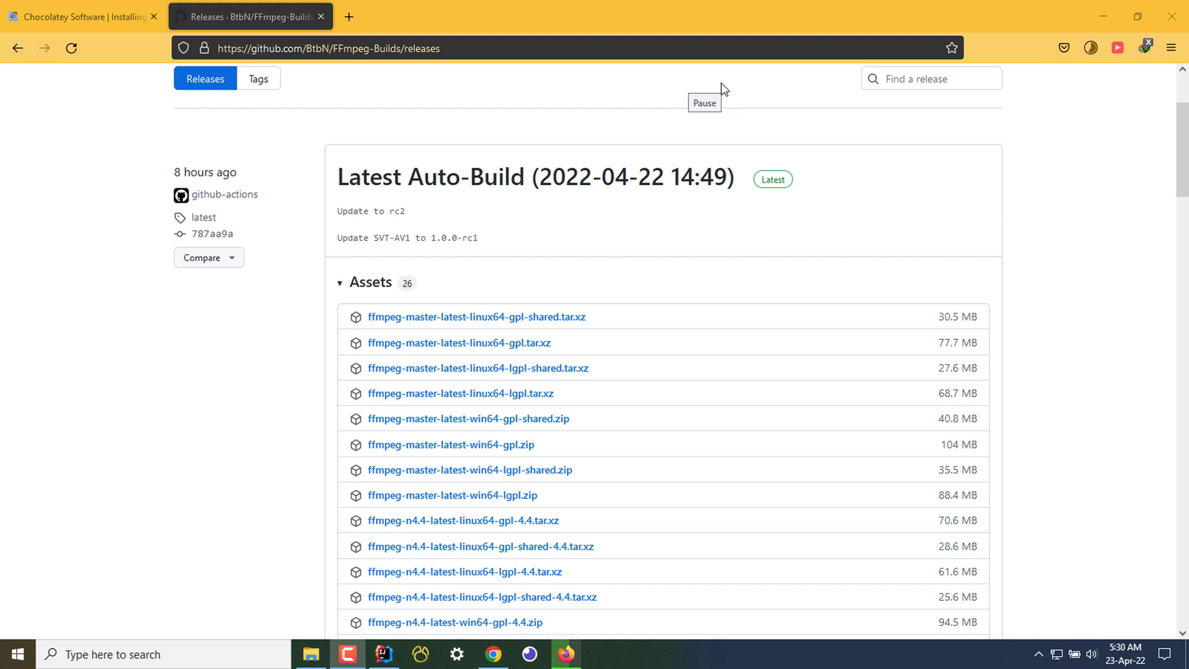
# Rename the downloaded build archive in downloads to ffmpeg.zip
pyautogui.click(452, 443)
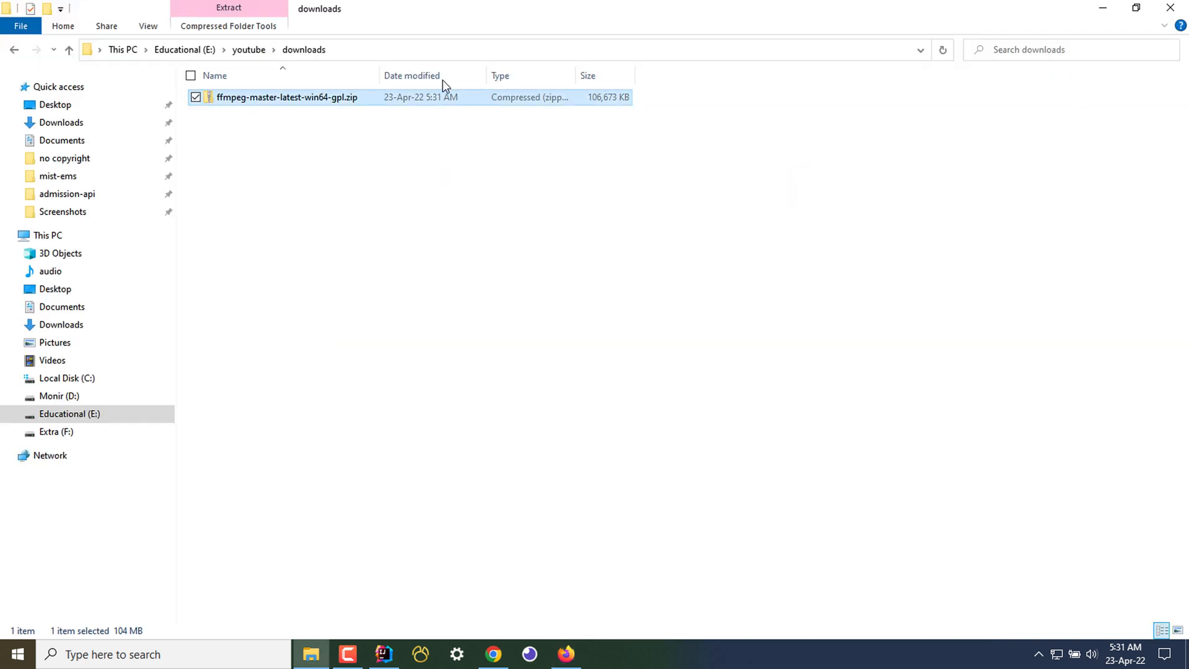
pyautogui.moveTo(319, 100)
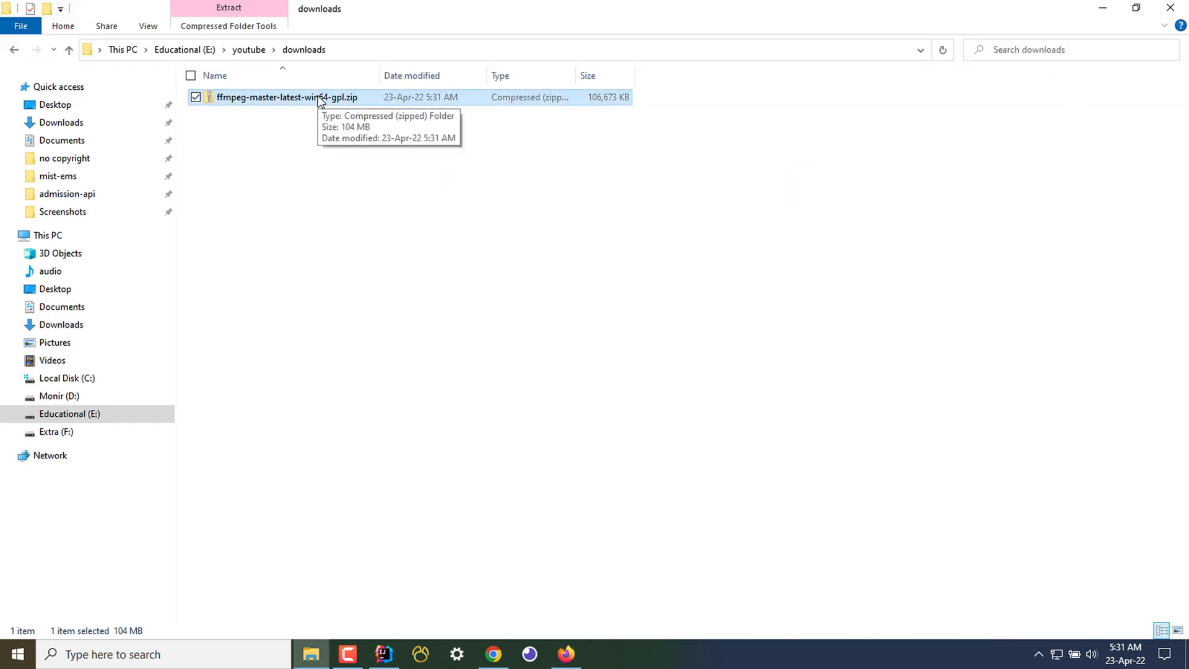
pyautogui.click(286, 96)
pyautogui.write('ffmpeg')
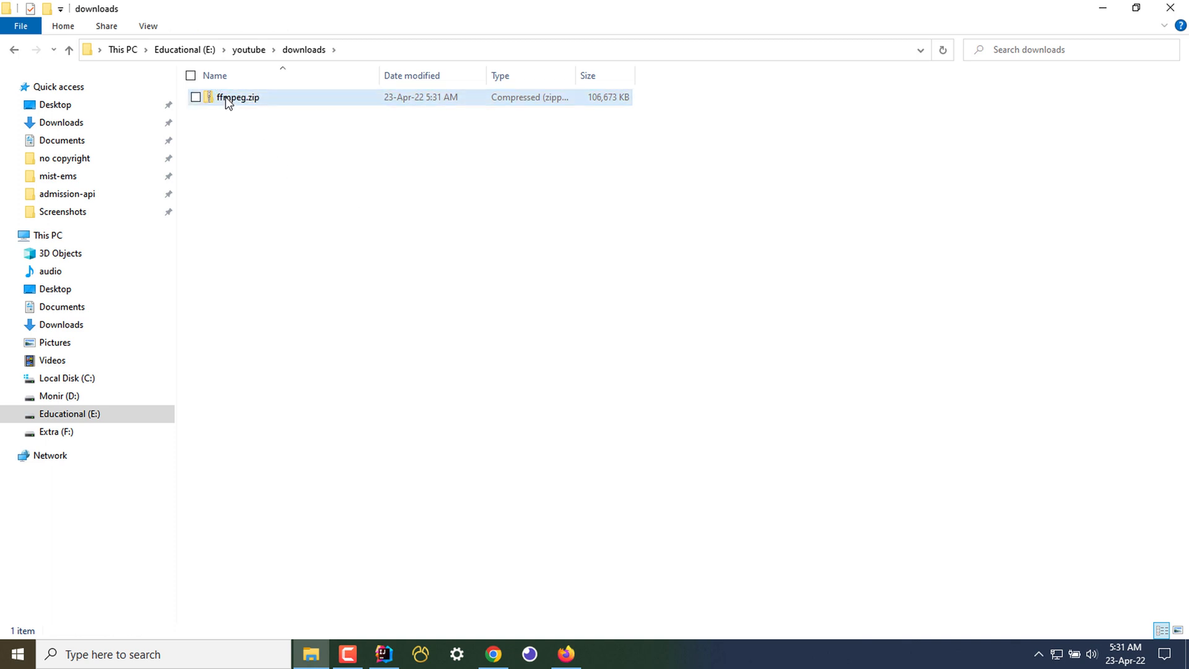
# Extract ffmpeg.zip via Extract All into an ffmpeg folder inside downloads
pyautogui.rightClick(236, 96)
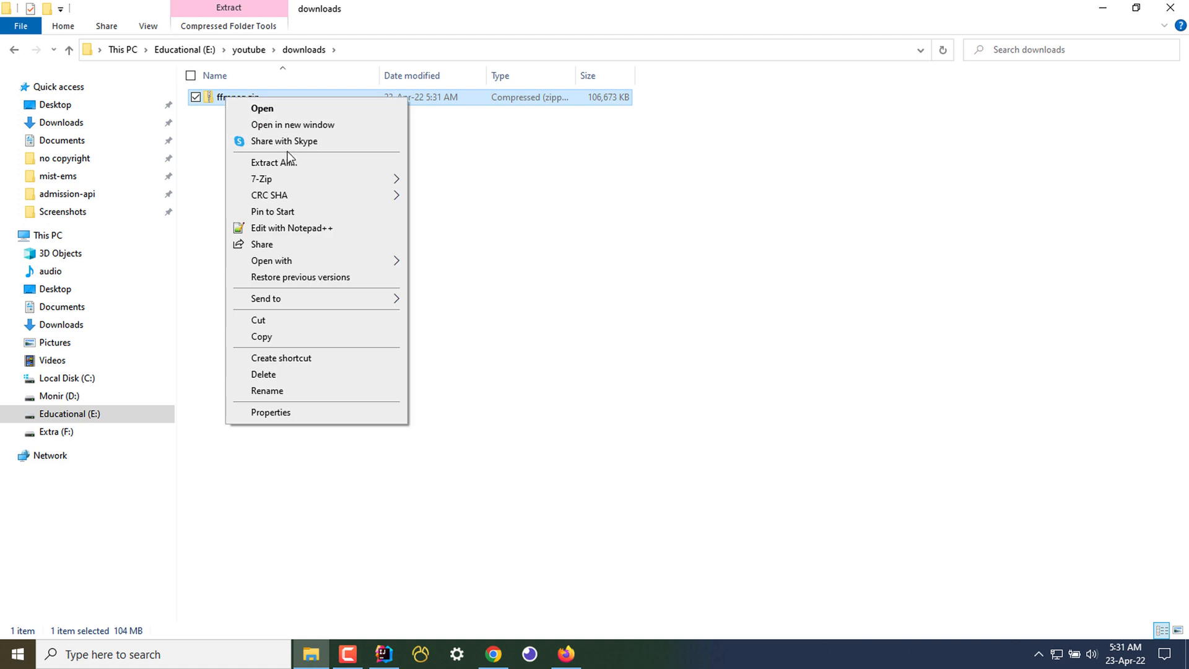
pyautogui.click(275, 161)
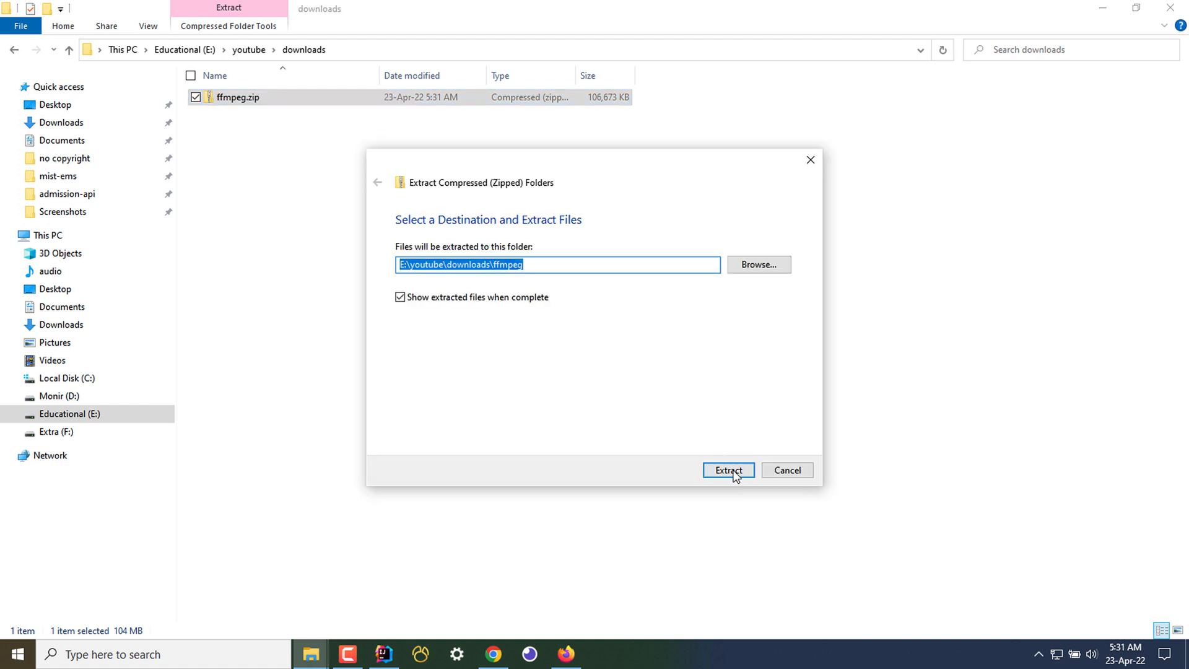
pyautogui.click(727, 470)
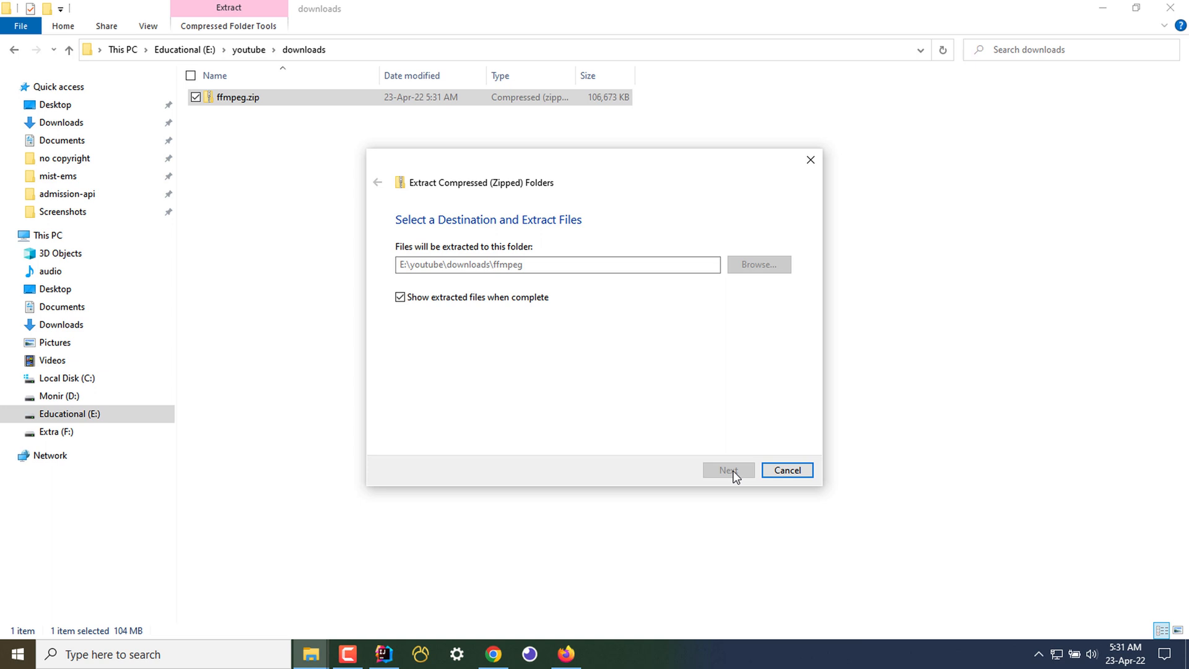
pyautogui.click(727, 470)
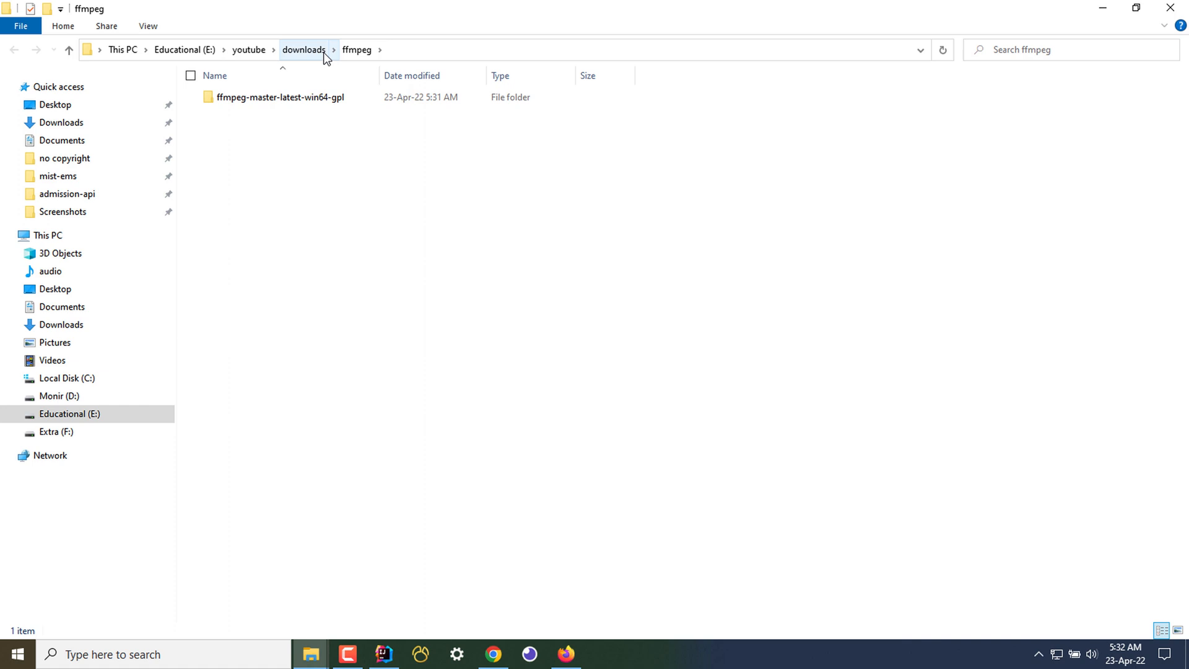
# Inspect the extracted ffmpeg-master-latest-win64-gpl folder and its bin contents, then return to its parent
pyautogui.click(302, 50)
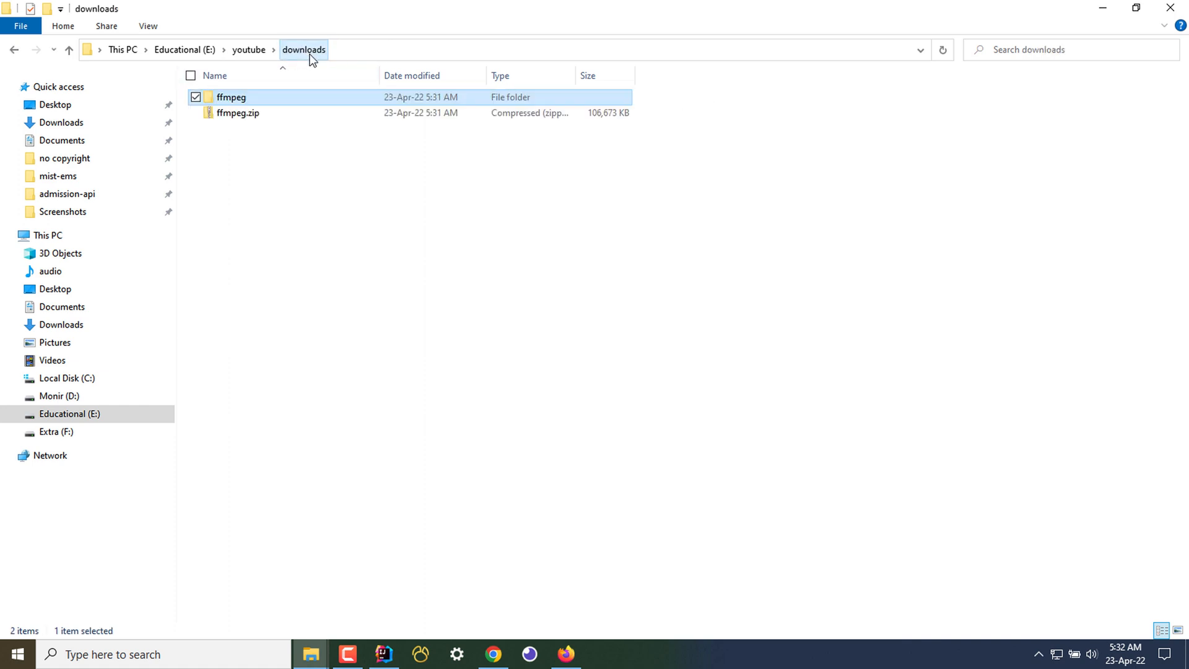
pyautogui.doubleClick(232, 96)
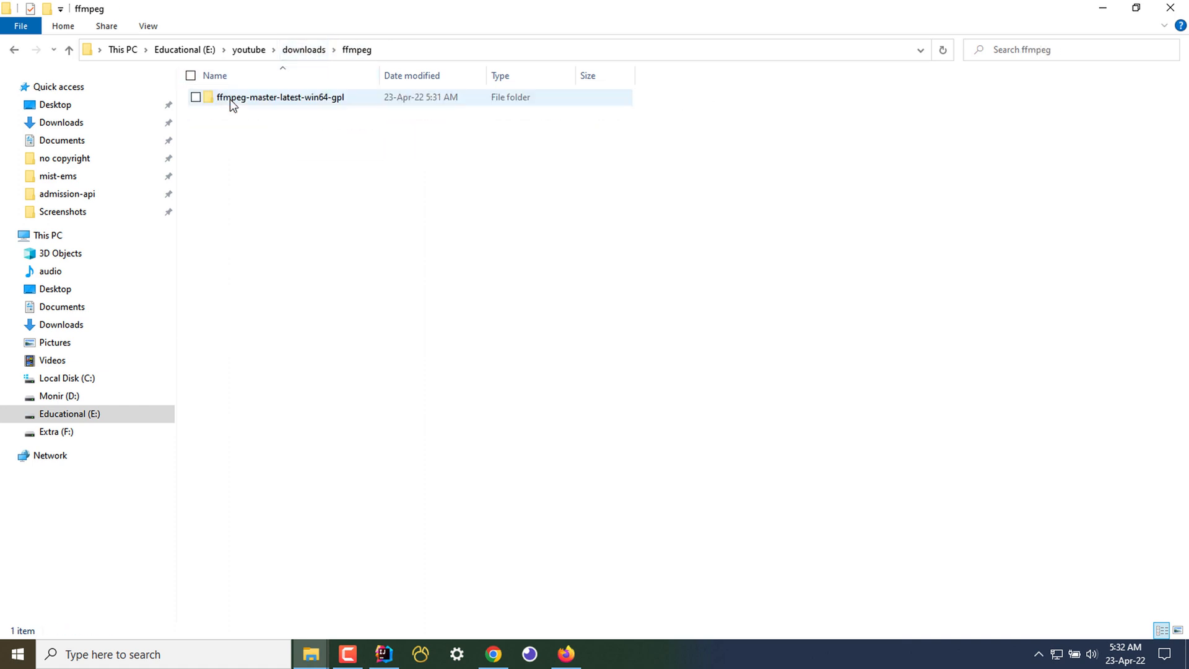
pyautogui.moveTo(262, 103)
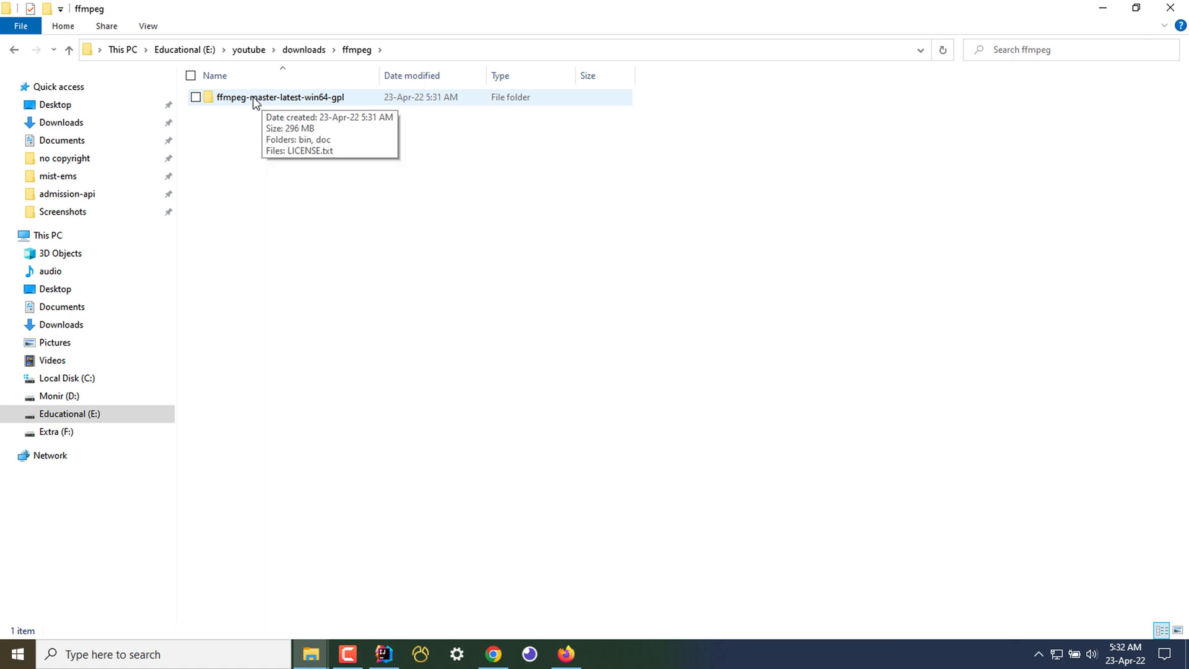
pyautogui.doubleClick(279, 96)
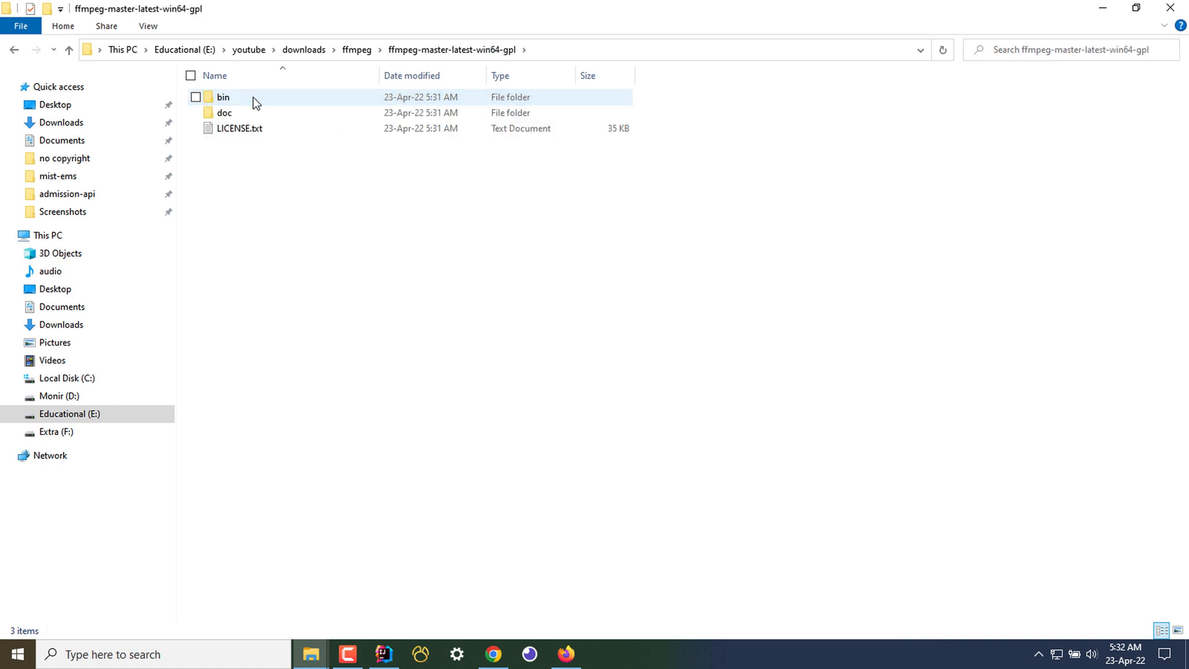
pyautogui.moveTo(230, 109)
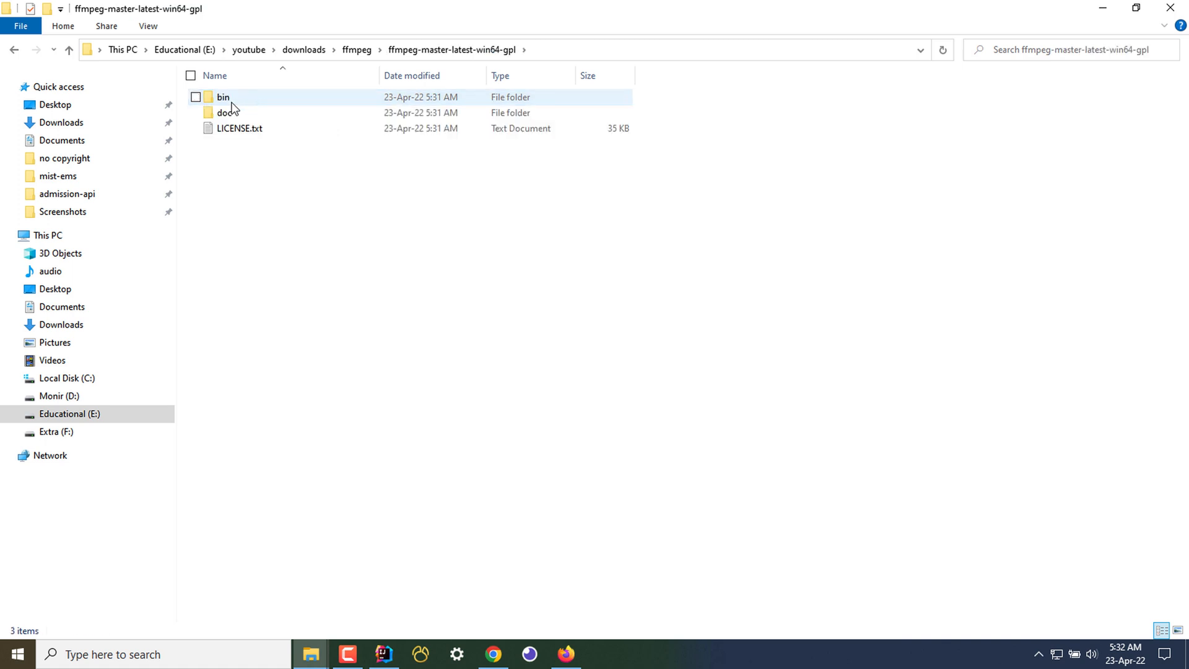
pyautogui.doubleClick(223, 96)
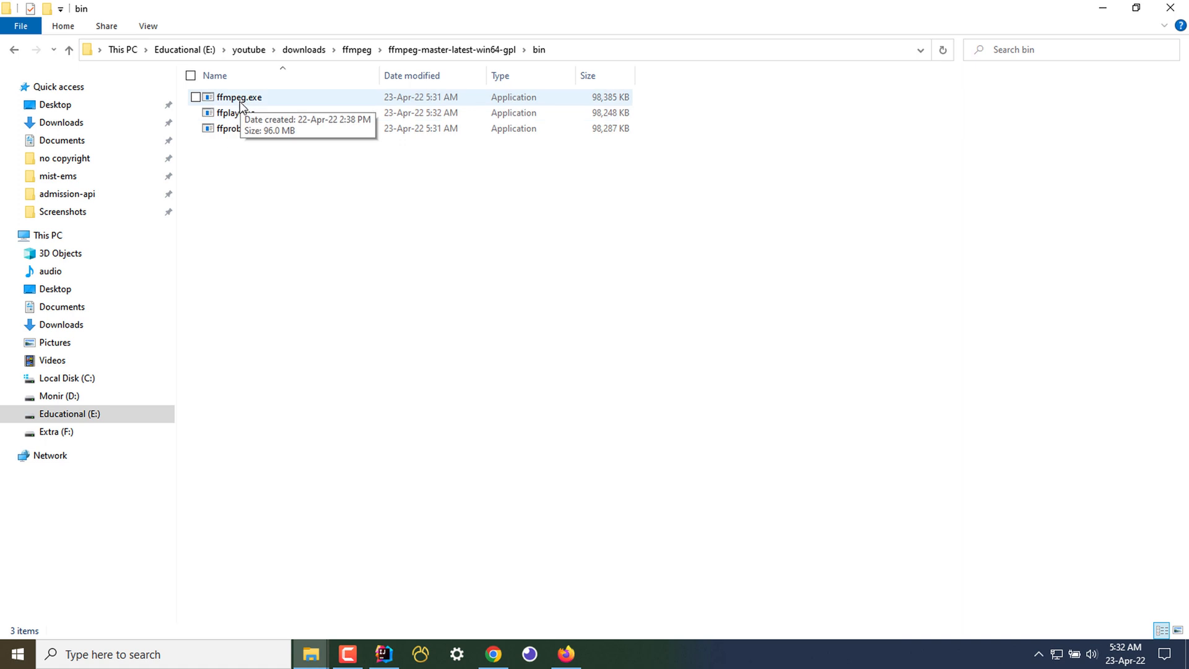
pyautogui.click(70, 50)
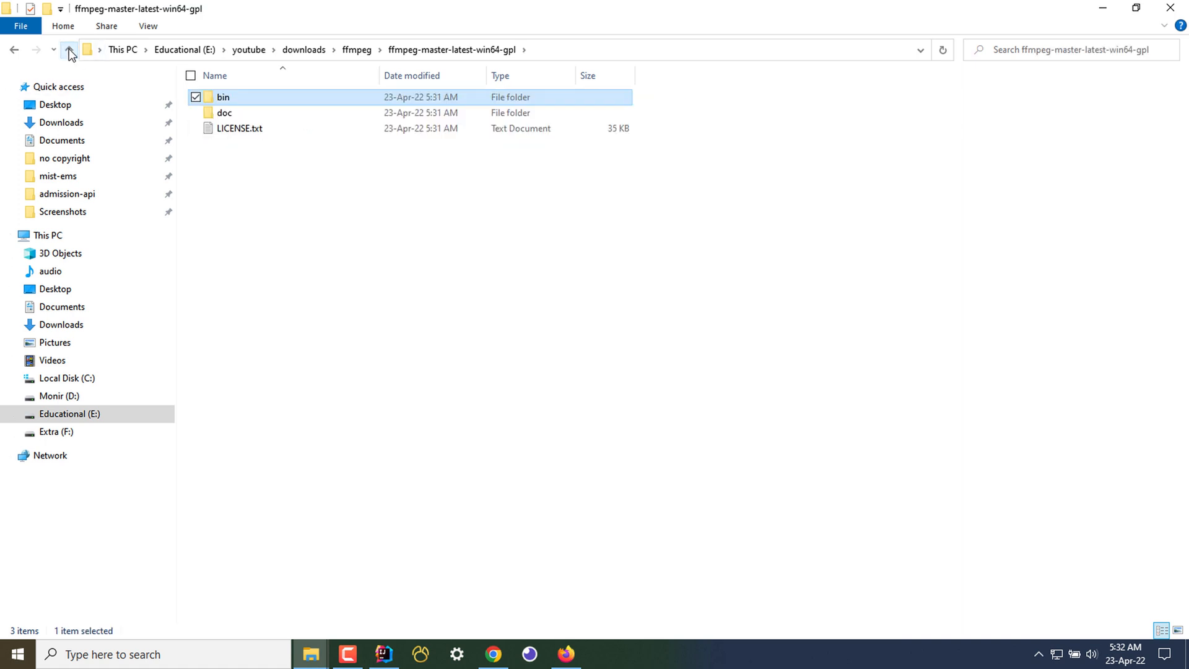
pyautogui.click(68, 49)
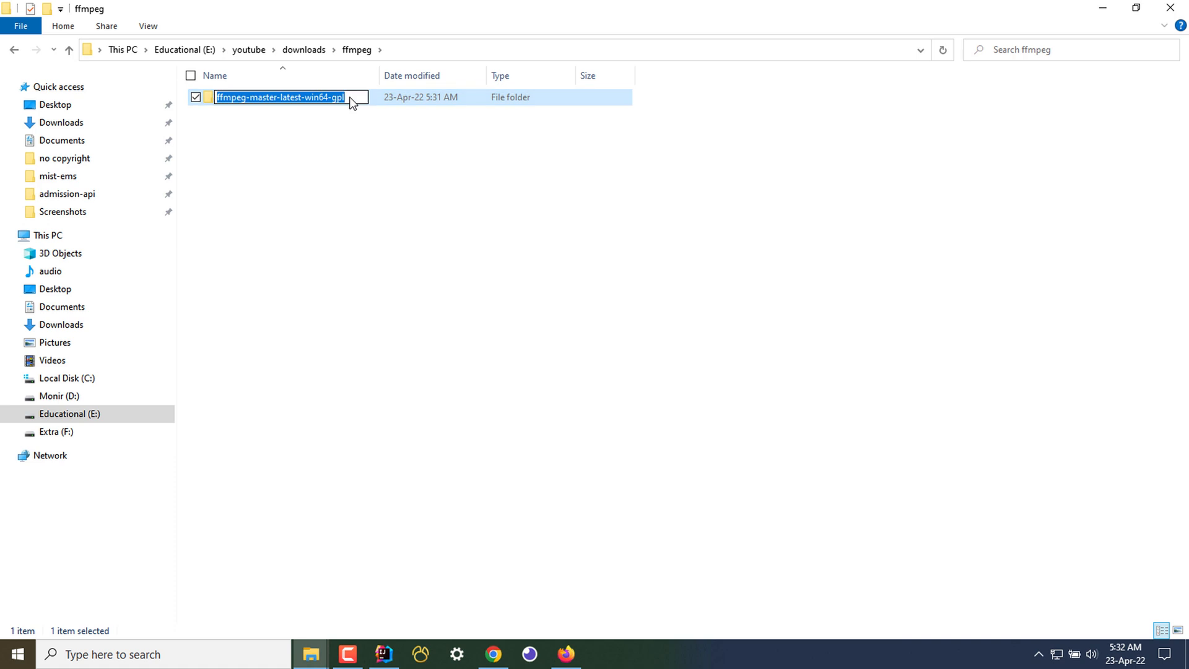
# Rename the ffmpeg-master-latest-win64-gpl folder to ffmpeg and cut it for moving
pyautogui.write('ffmpeg')
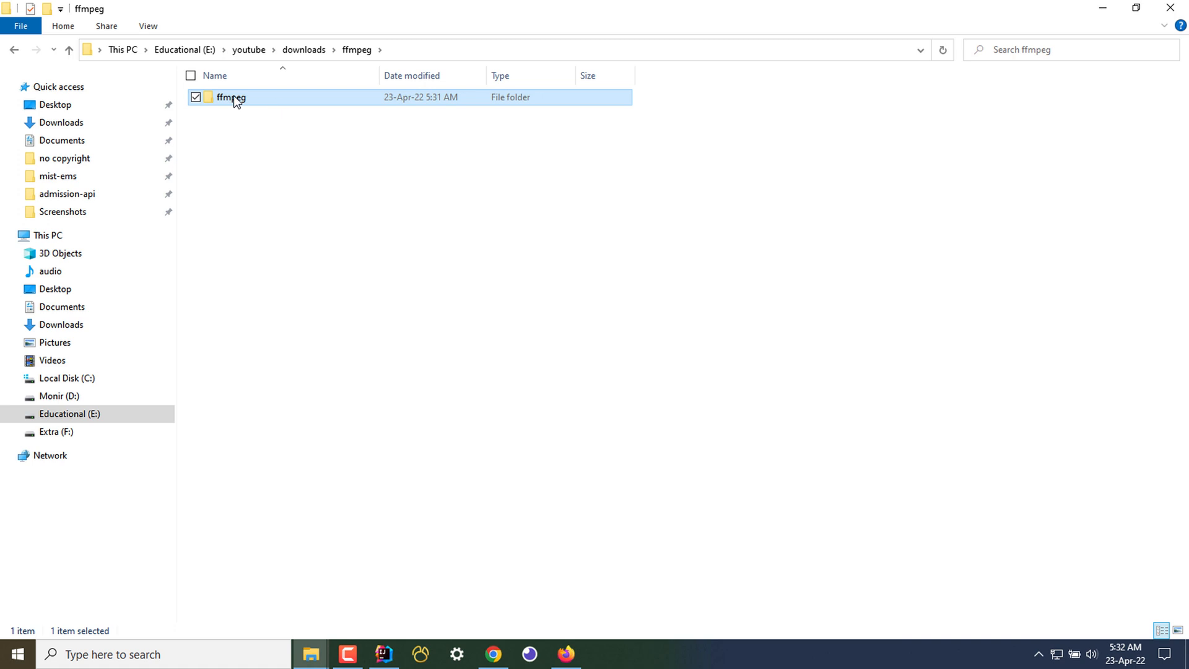
pyautogui.rightClick(232, 97)
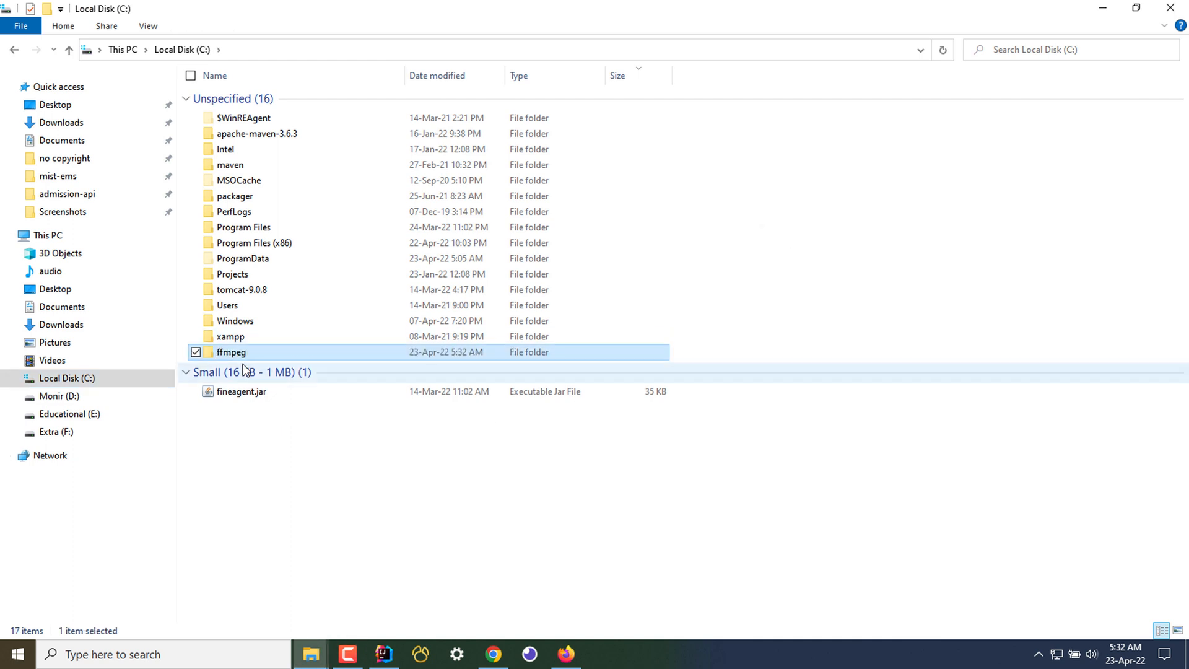
pyautogui.moveTo(221, 358)
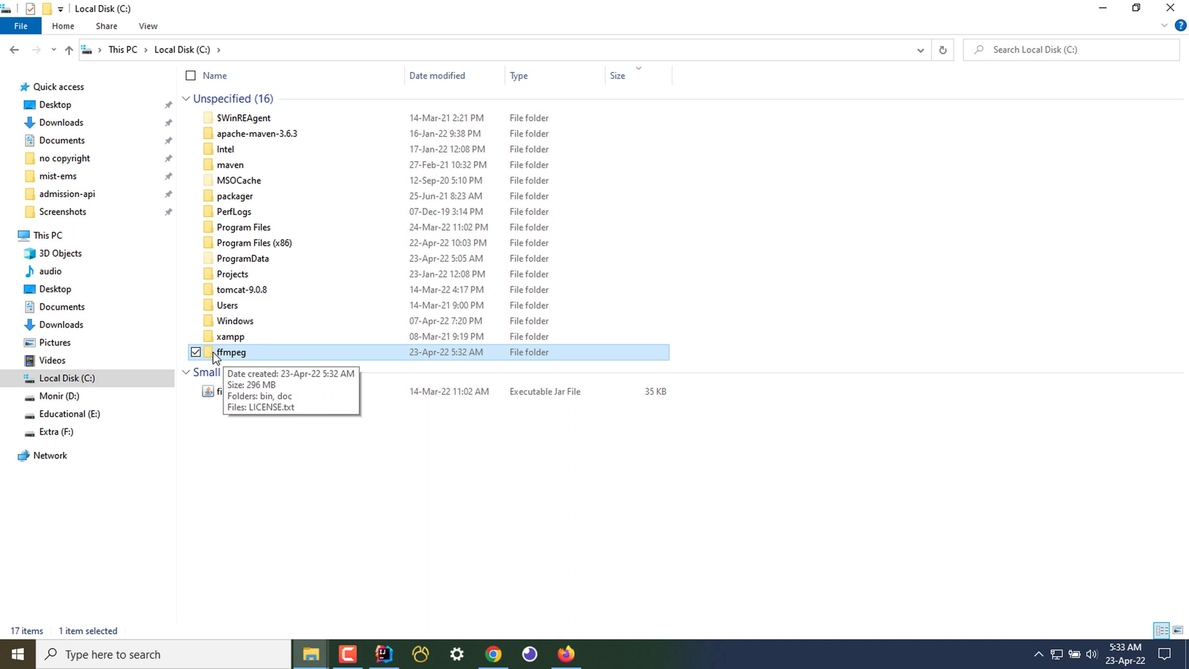
# Browse into C:\ffmpeg\bin showing ffmpeg.exe, ffplay.exe and ffprobe.exe
pyautogui.doubleClick(231, 351)
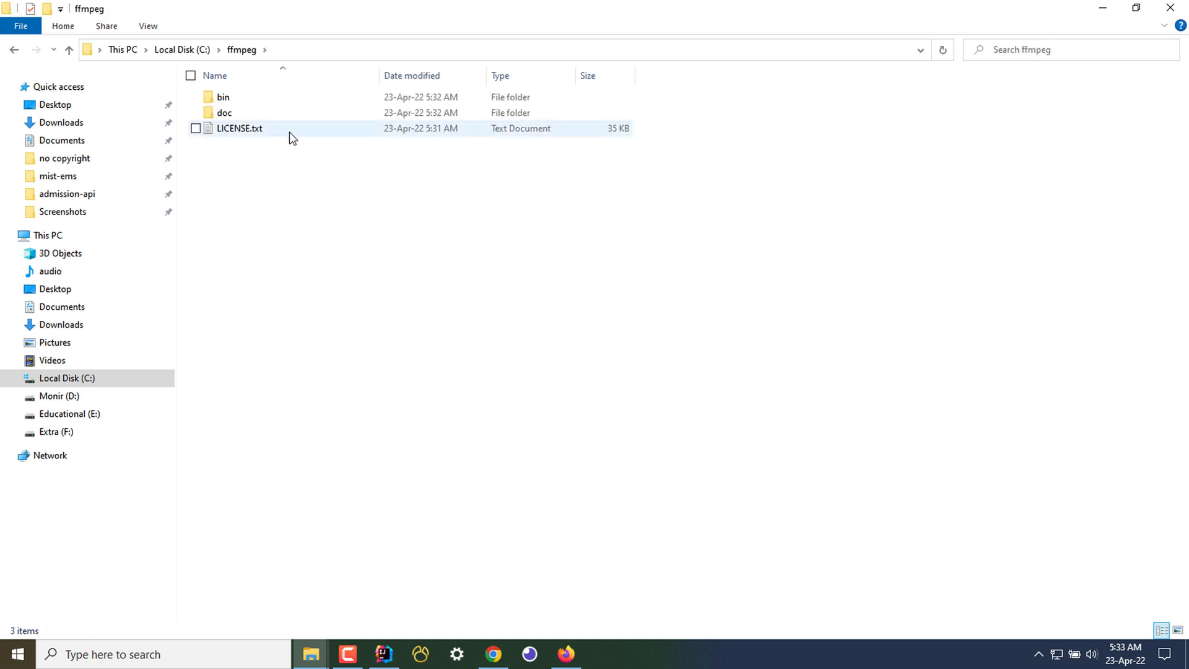
pyautogui.doubleClick(223, 96)
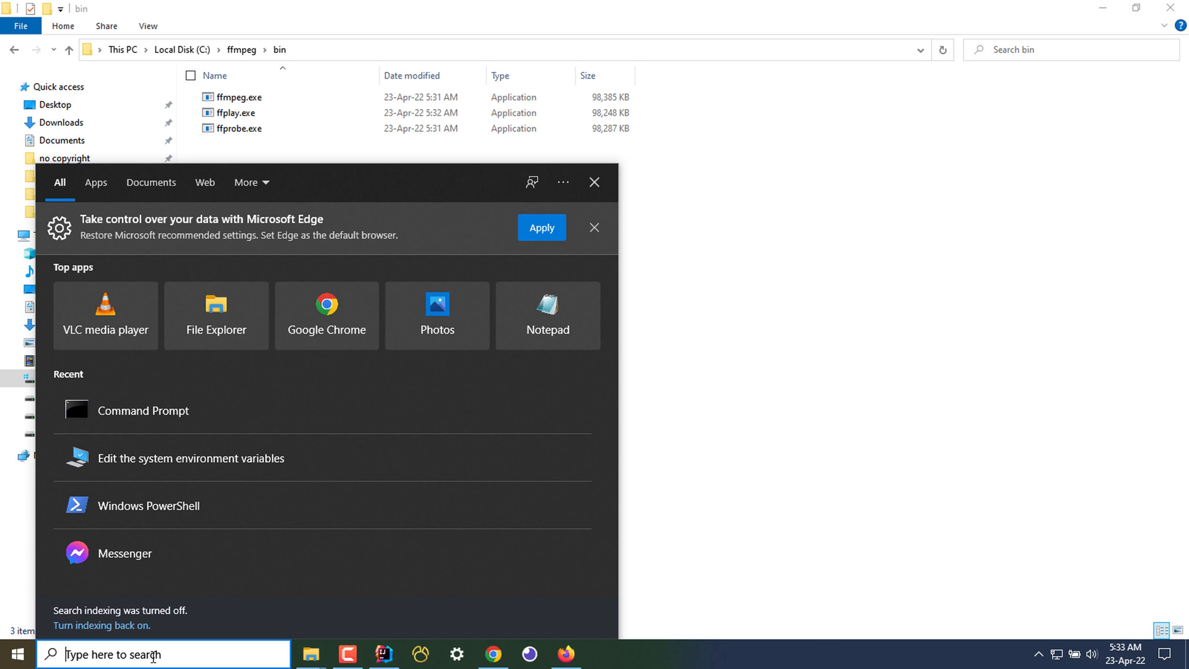
# Reach the Environment Variables dialog via the 'env' search and System Properties
pyautogui.write('env')
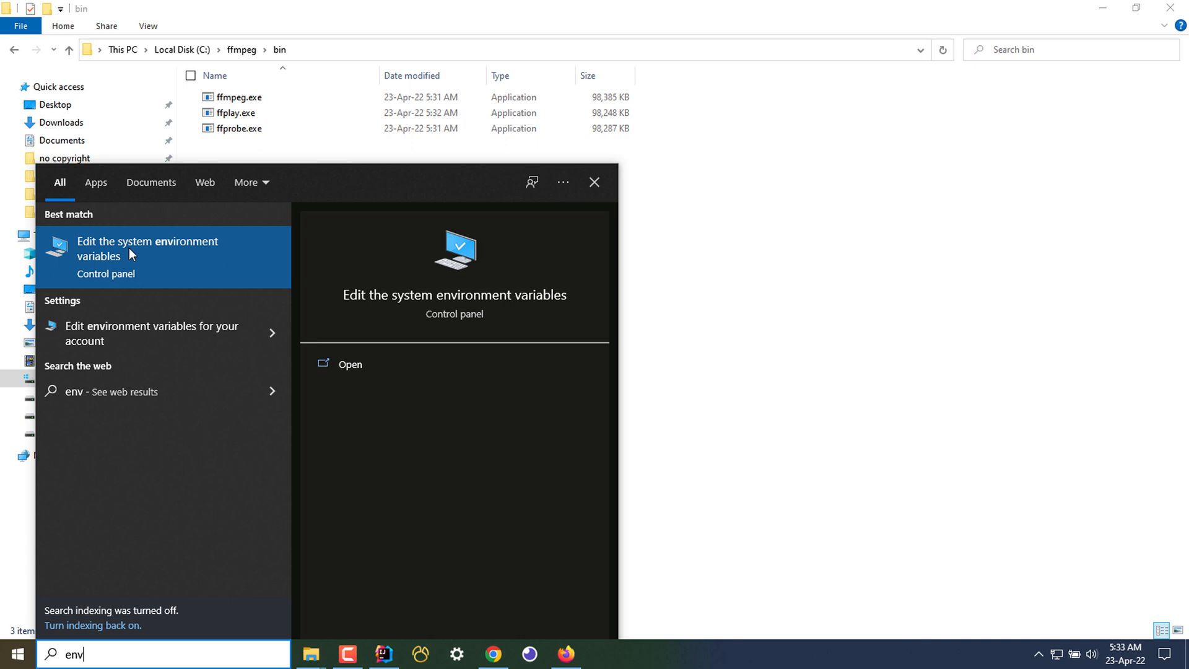
pyautogui.click(147, 248)
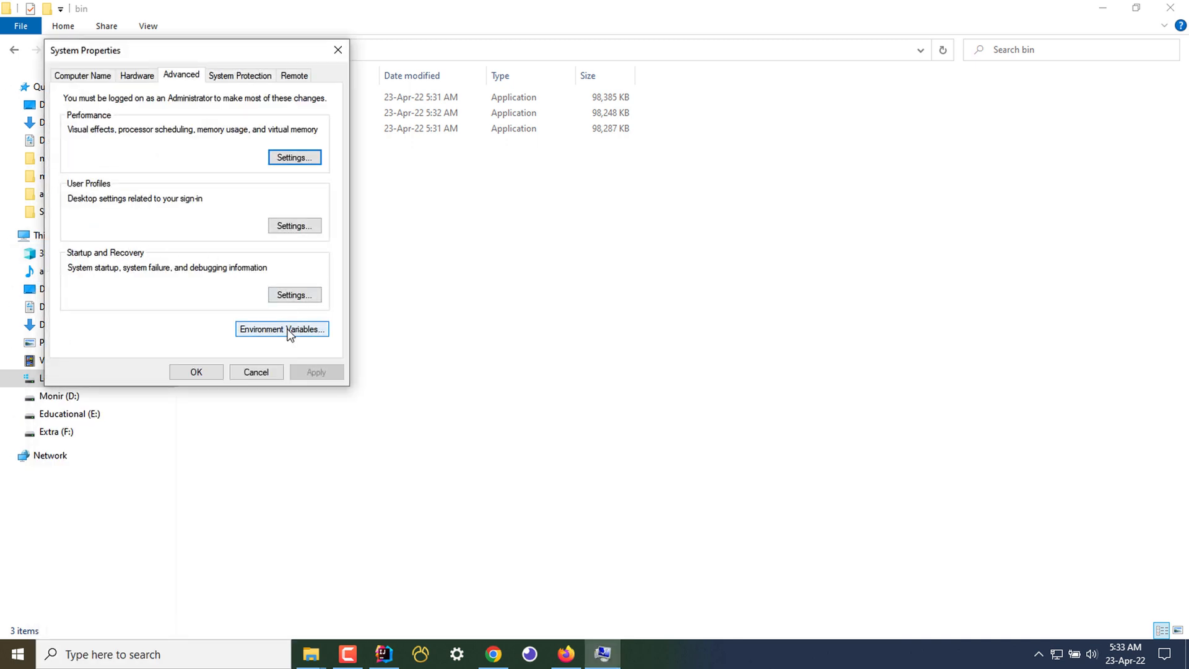
pyautogui.click(282, 328)
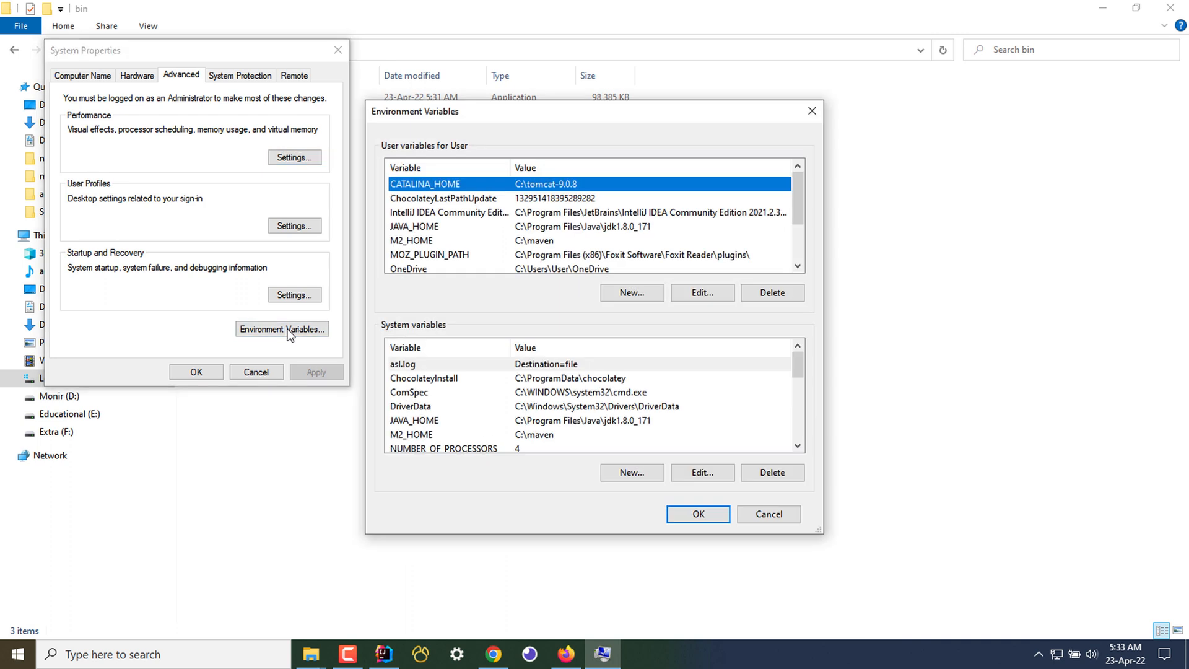
pyautogui.moveTo(462, 228)
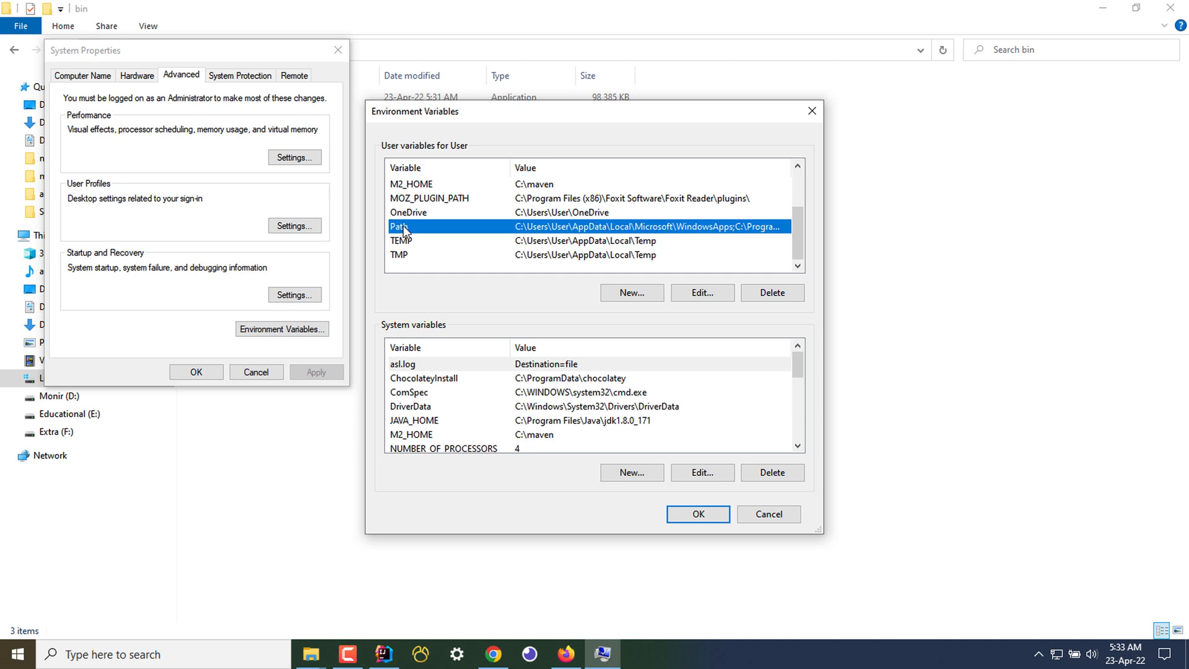
# Add C:\ffmpeg\bin as a new user Path entry and confirm all dialogs
pyautogui.click(701, 292)
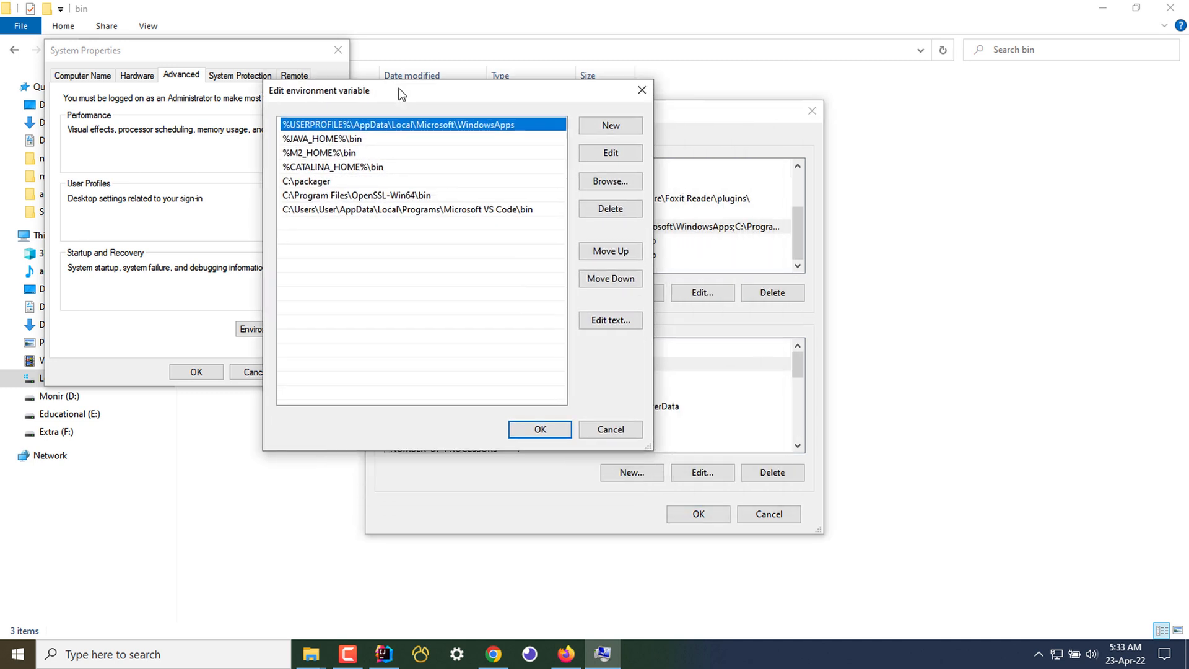
pyautogui.click(609, 125)
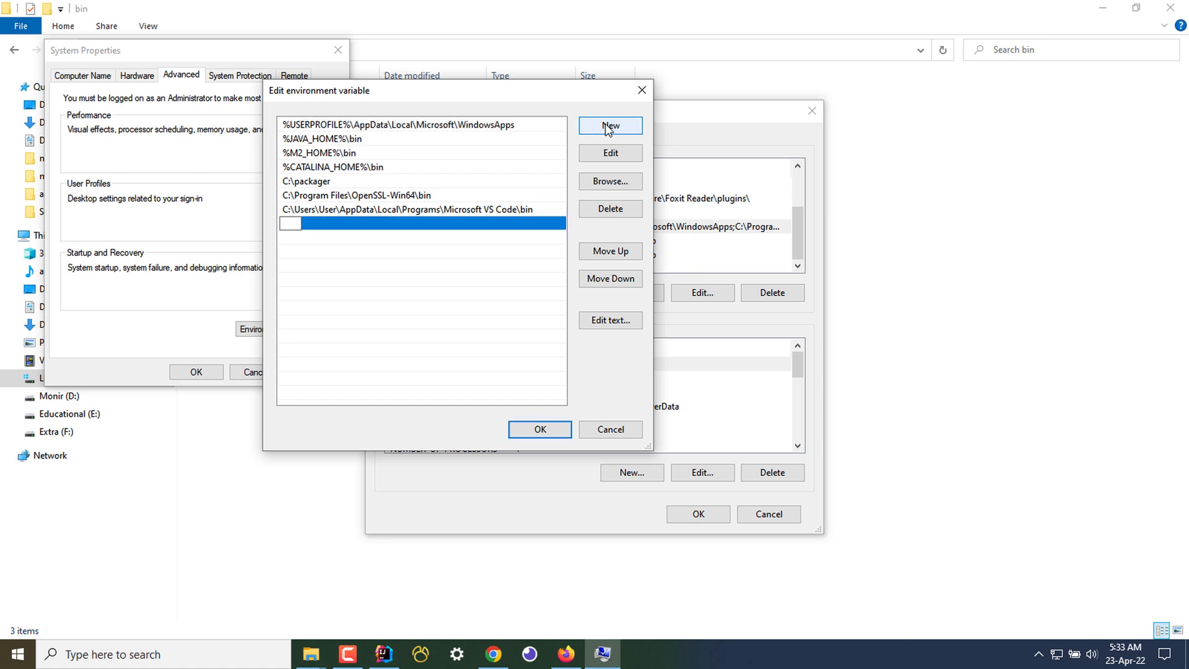
pyautogui.write('C:\\ffmpeg\\bin')
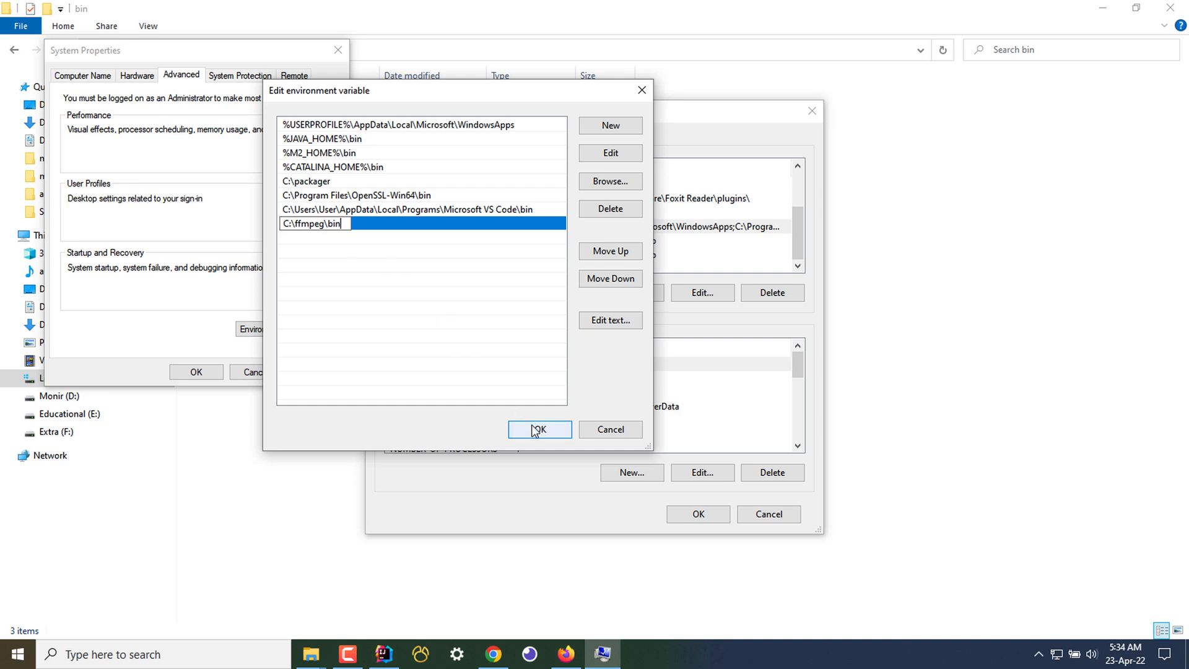
pyautogui.click(538, 429)
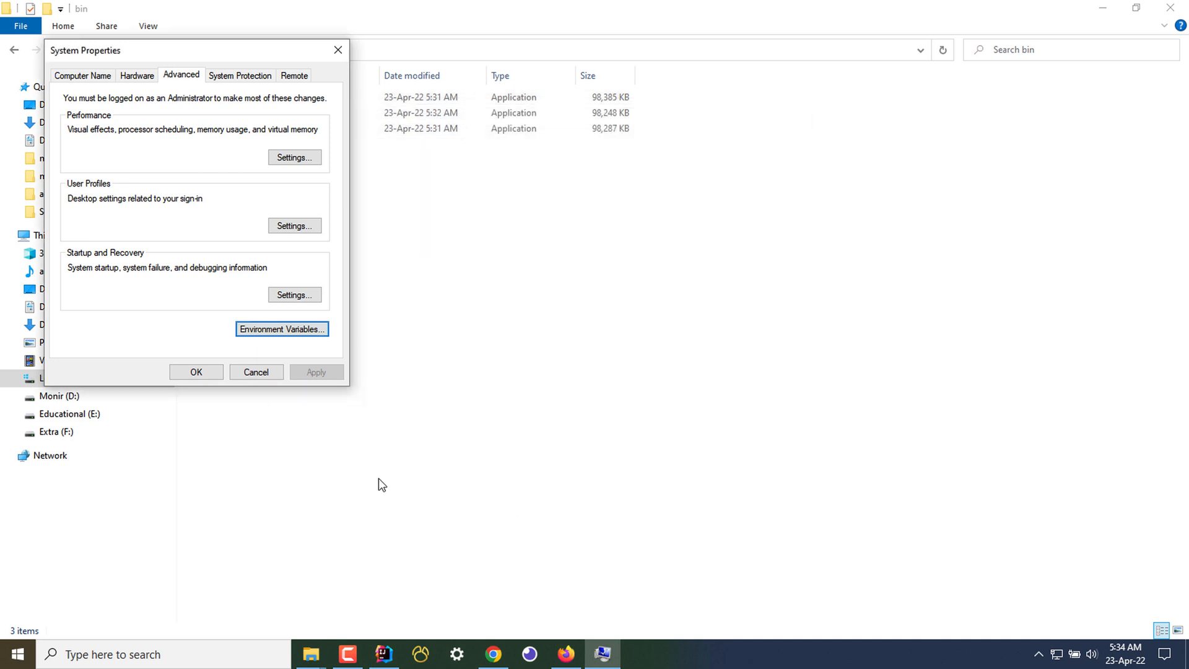
pyautogui.click(255, 372)
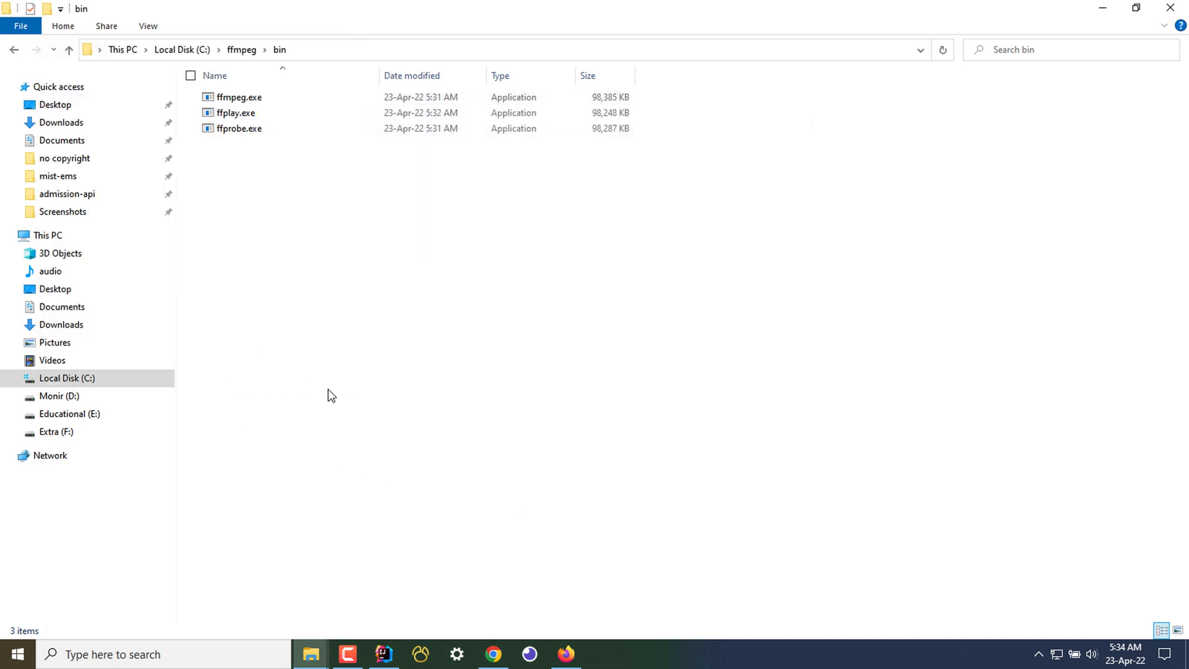
pyautogui.moveTo(264, 650)
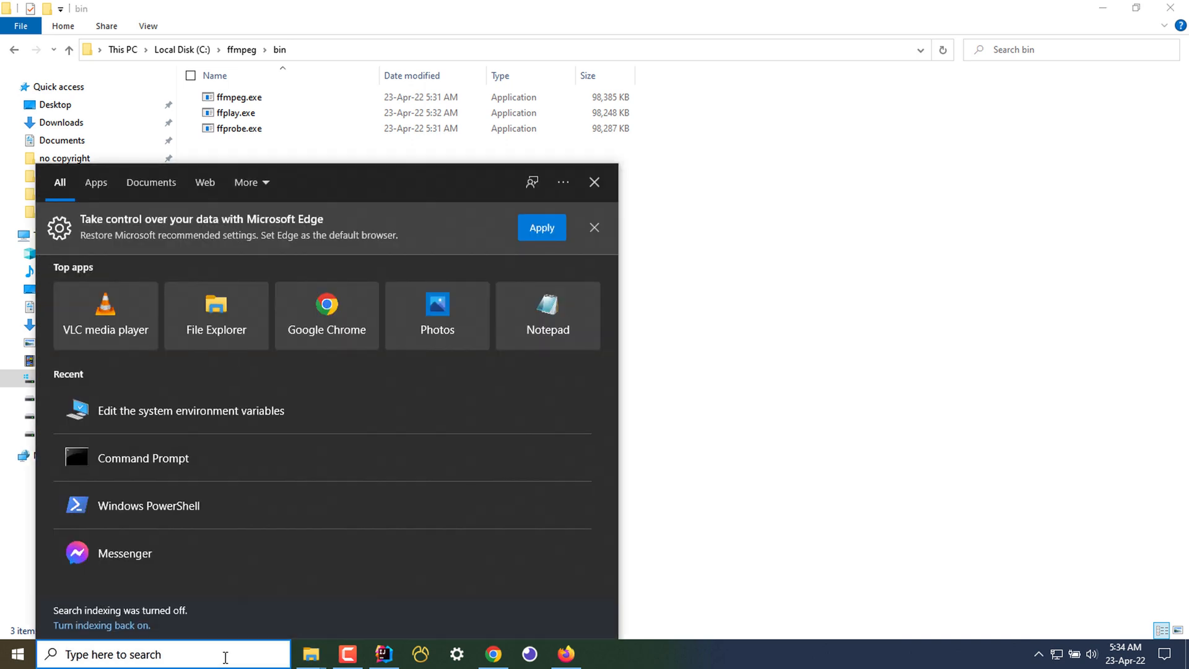
# Run ffmpeg in a fresh Command Prompt so it prints its version and build configuration
pyautogui.click(143, 459)
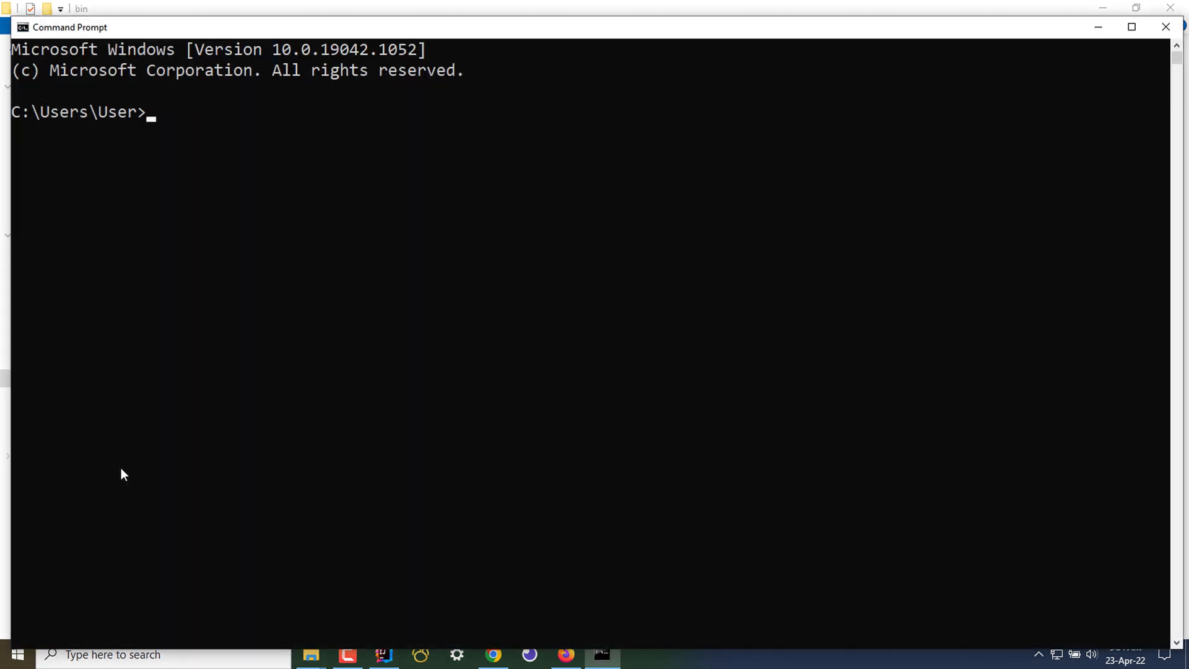
pyautogui.write('ffmpeg')
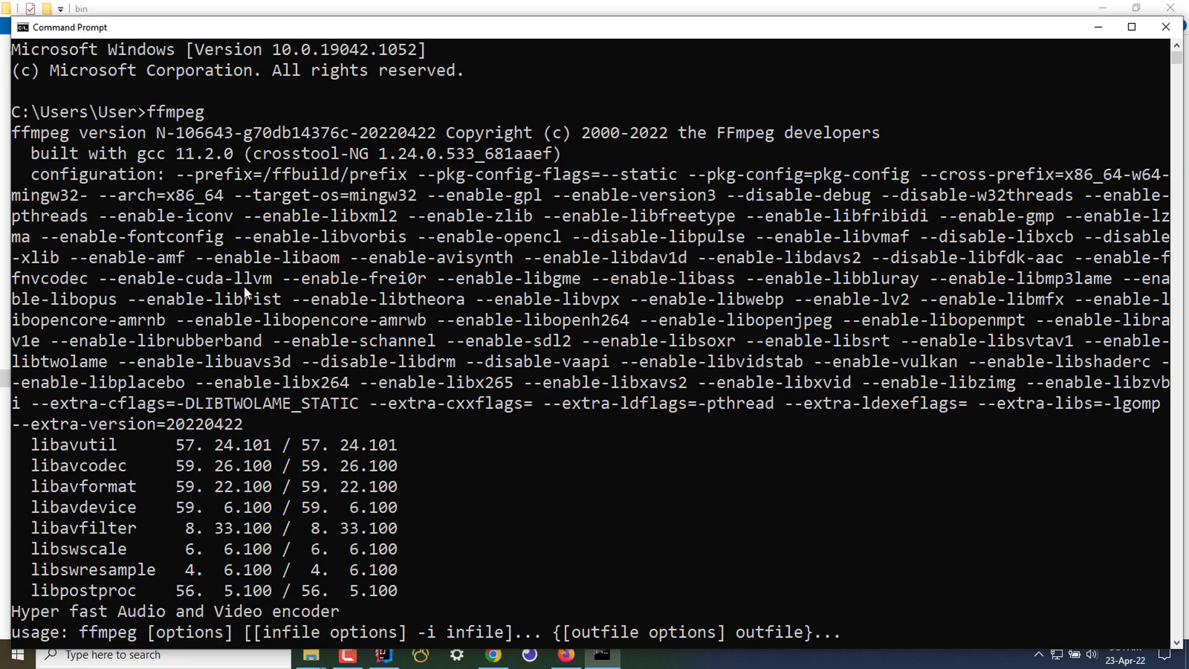
pyautogui.moveTo(86, 142)
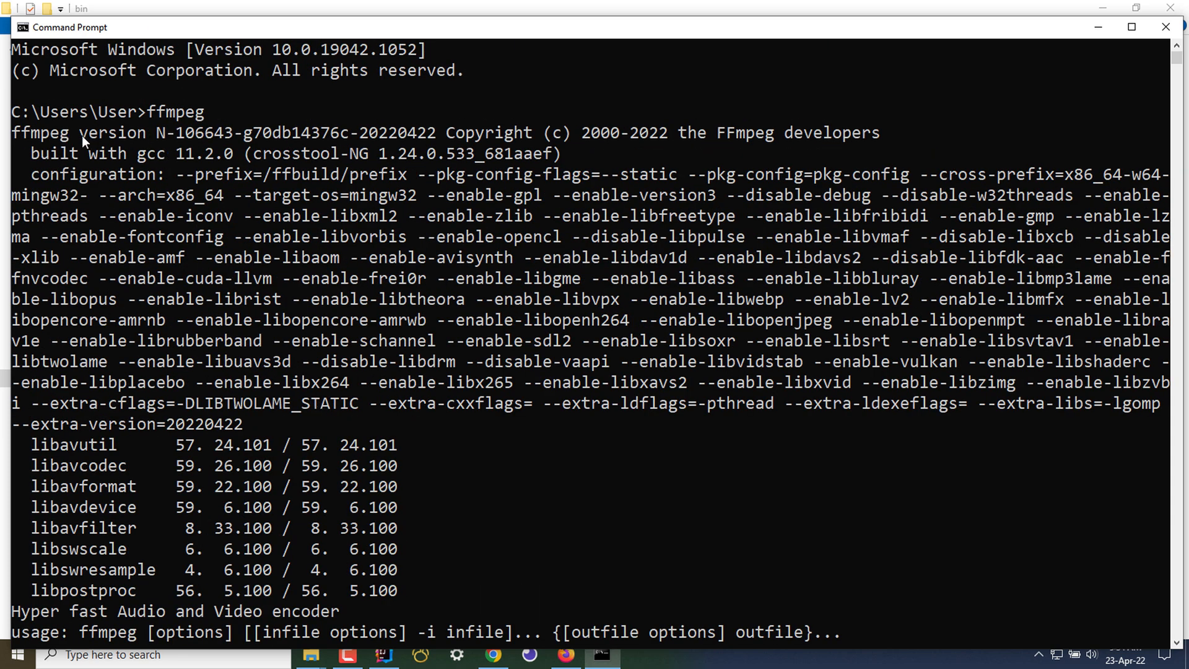